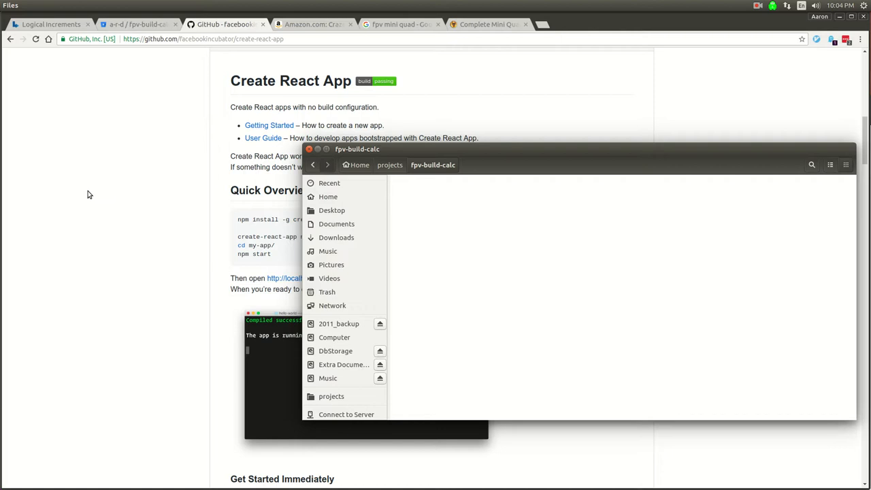
pyautogui.moveTo(215, 190)
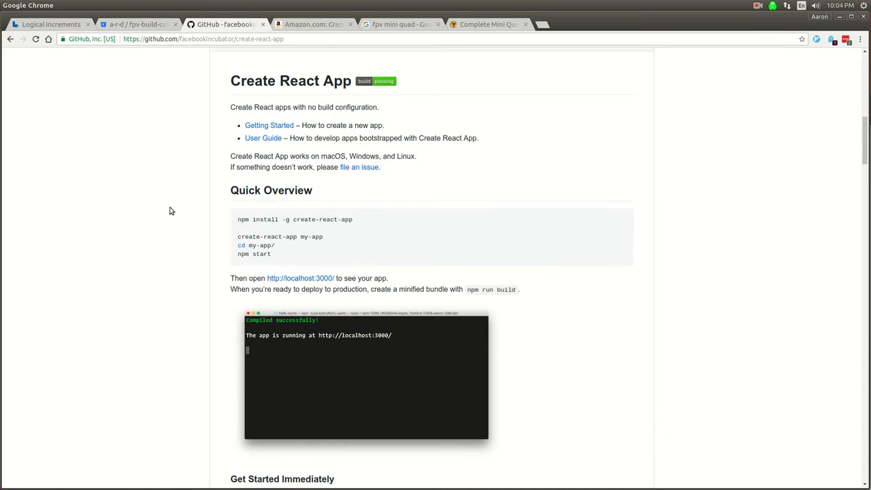
pyautogui.moveTo(134, 188)
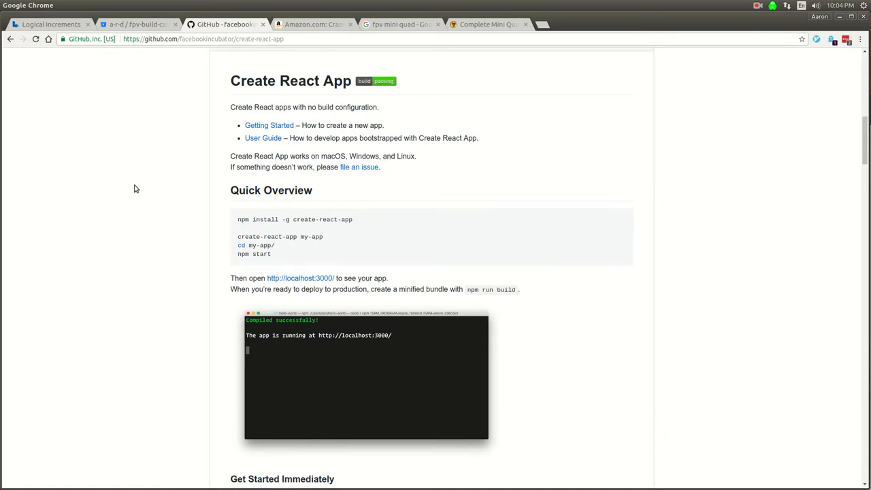
# - Switch to the Logical Increments guide and scroll to the tier chart of recommended builds
pyautogui.click(48, 24)
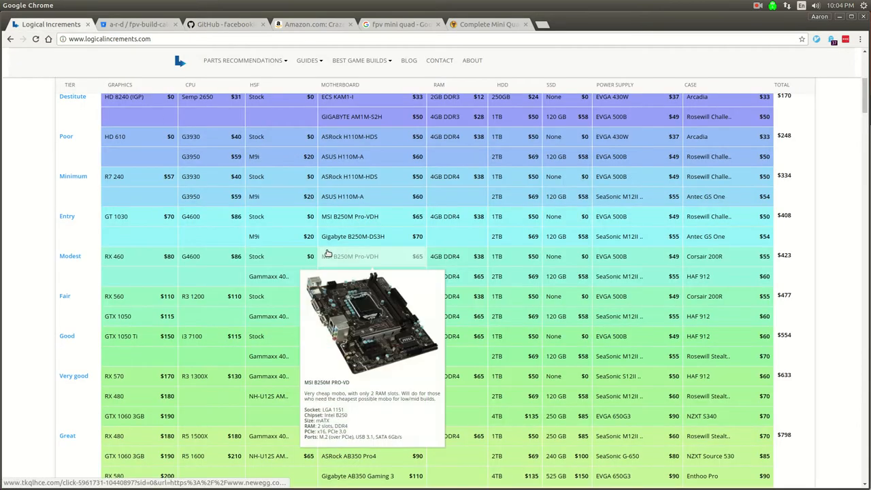
pyautogui.scroll(3)
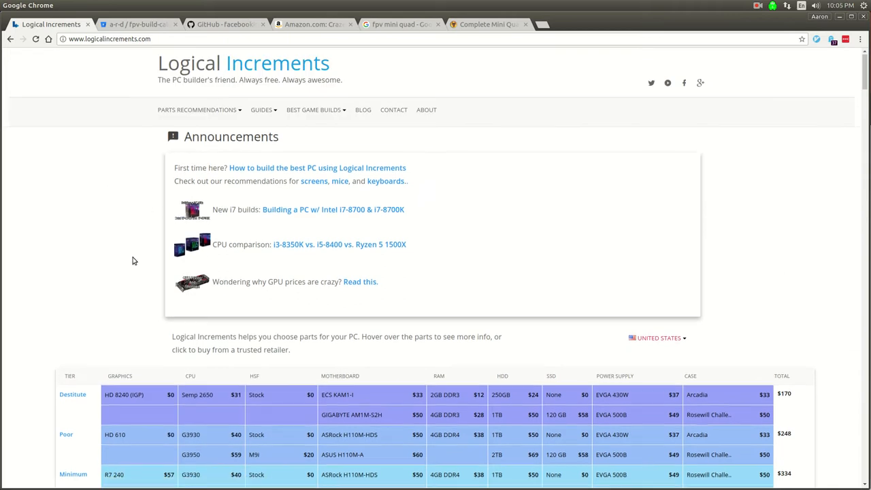
pyautogui.scroll(-3)
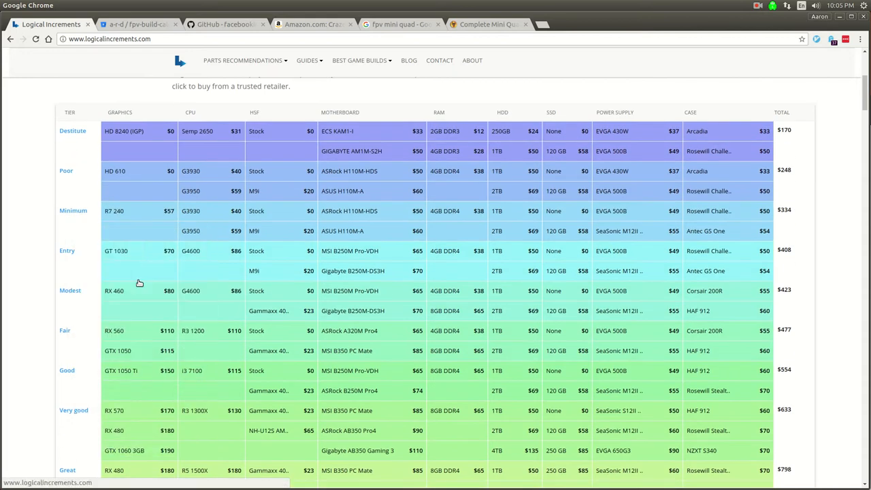
pyautogui.moveTo(197, 291)
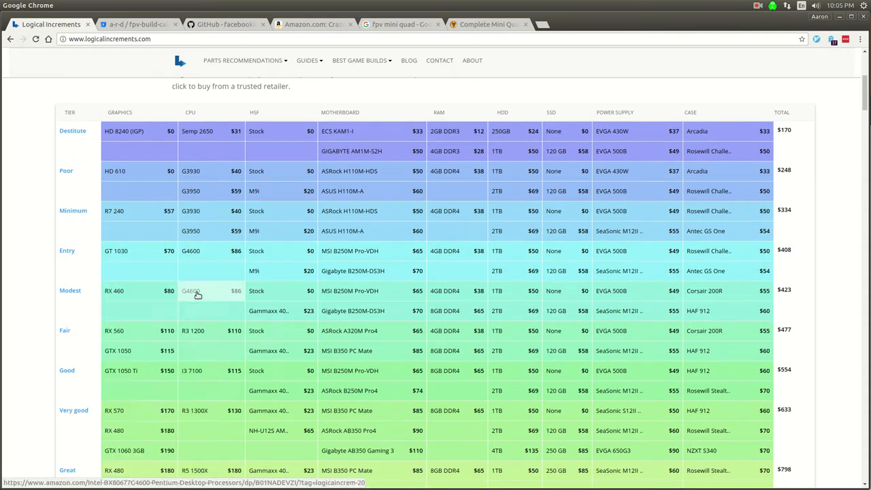
pyautogui.moveTo(198, 292)
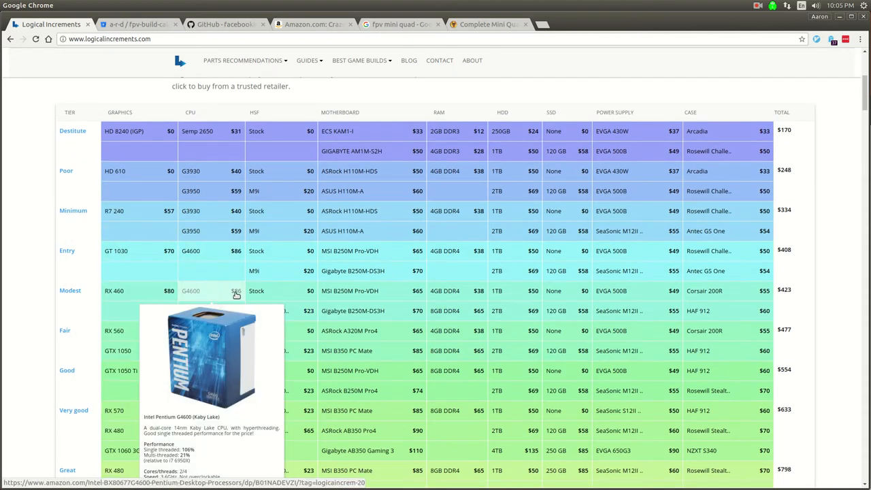
pyautogui.moveTo(350, 291)
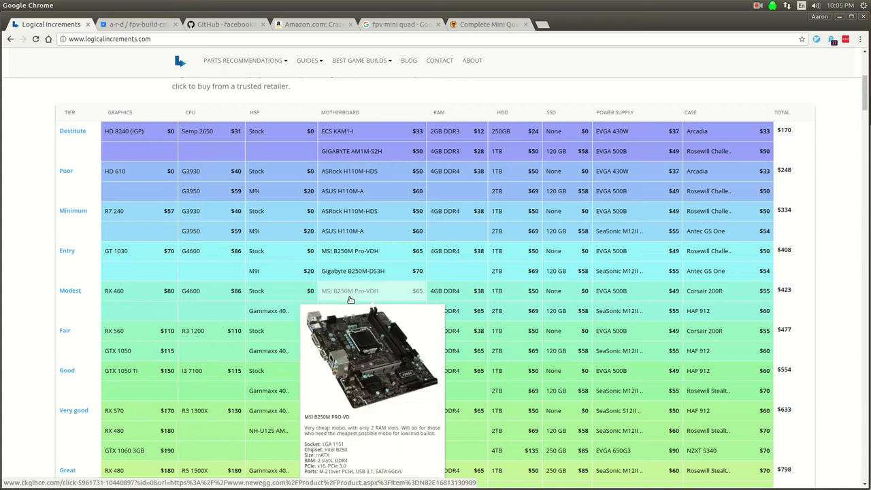
pyautogui.moveTo(445, 292)
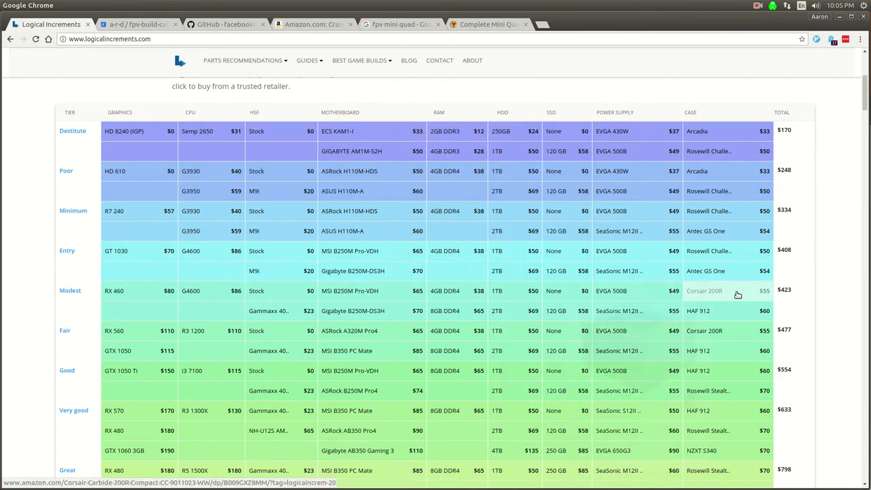
pyautogui.moveTo(705, 292)
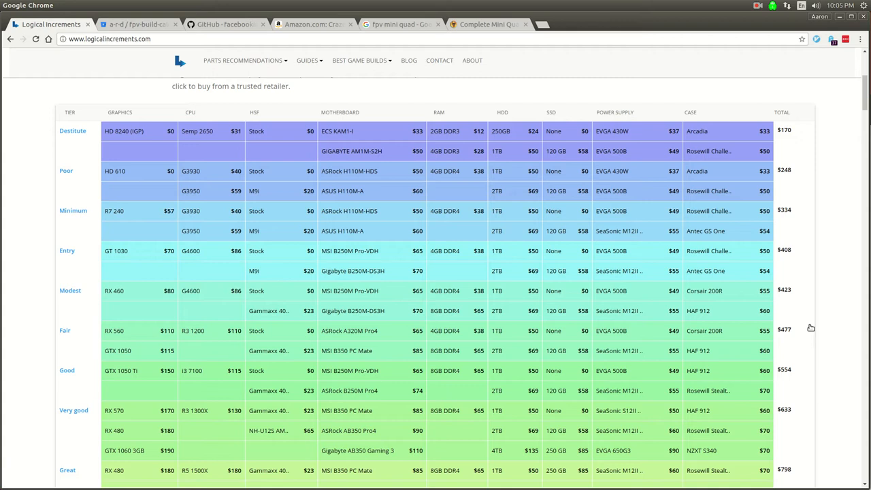
pyautogui.moveTo(807, 329)
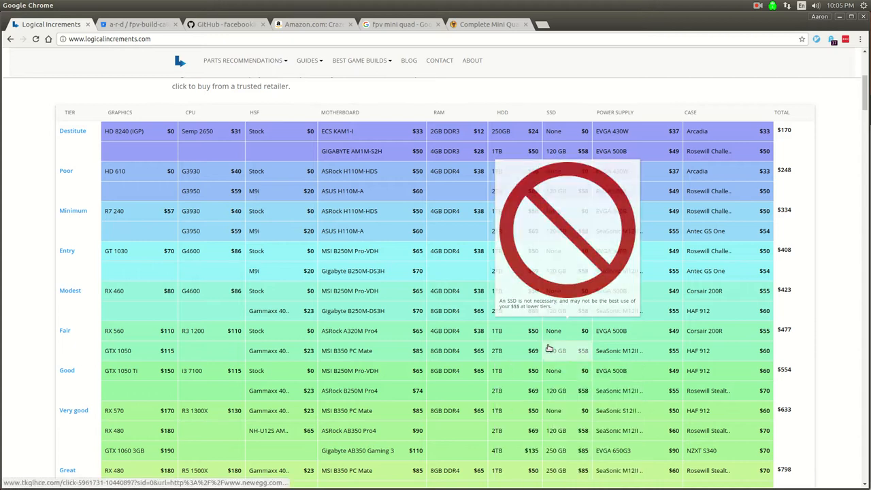
pyautogui.moveTo(401, 34)
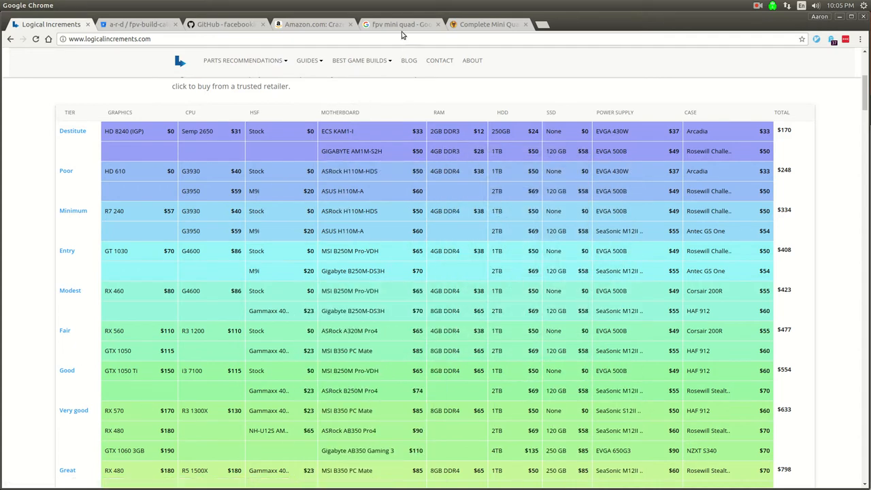
# - Browse the fpv mini quad image results, then read down the Amazon EMAX RS2205-S 2300KV motor listing
pyautogui.click(400, 25)
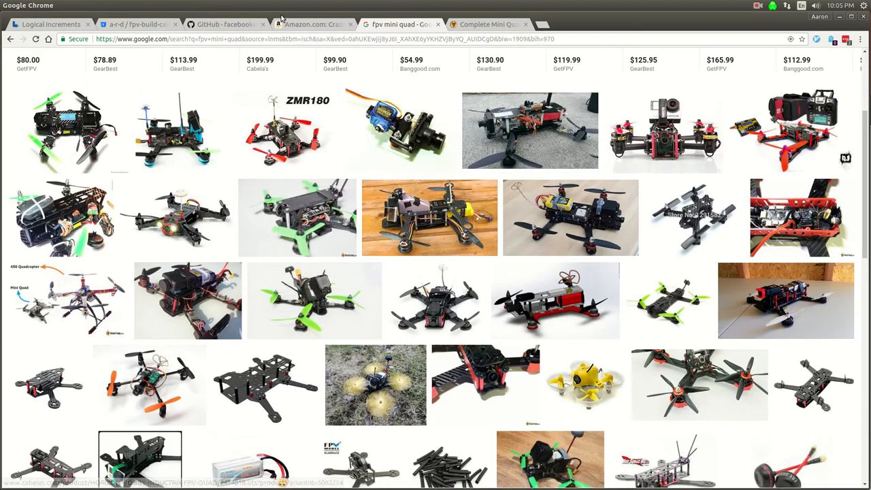
pyautogui.click(311, 25)
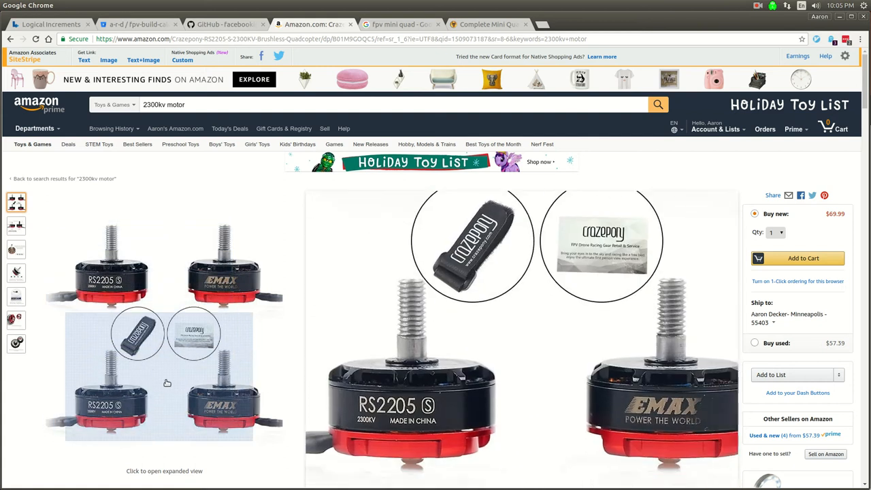
pyautogui.scroll(-3)
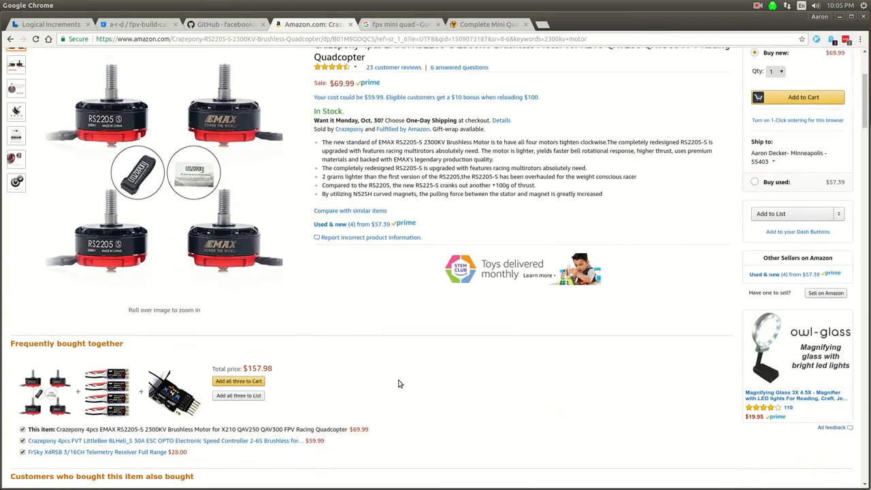
pyautogui.scroll(-3)
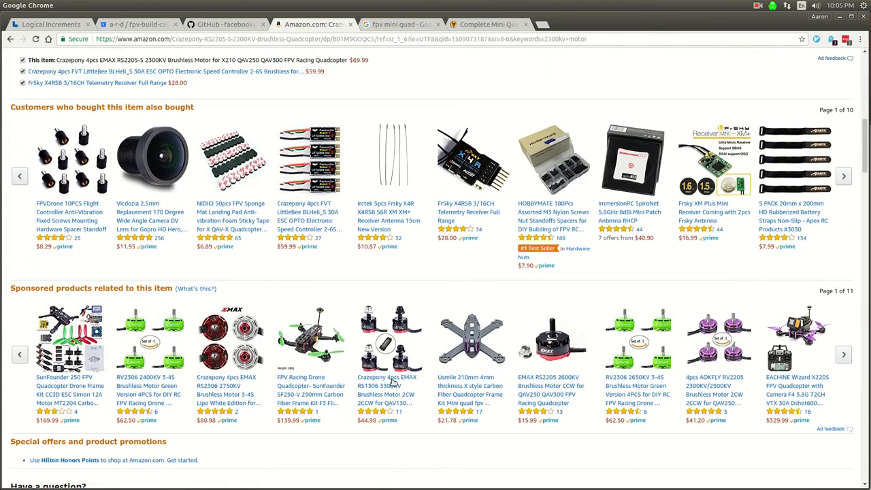
pyautogui.scroll(-3)
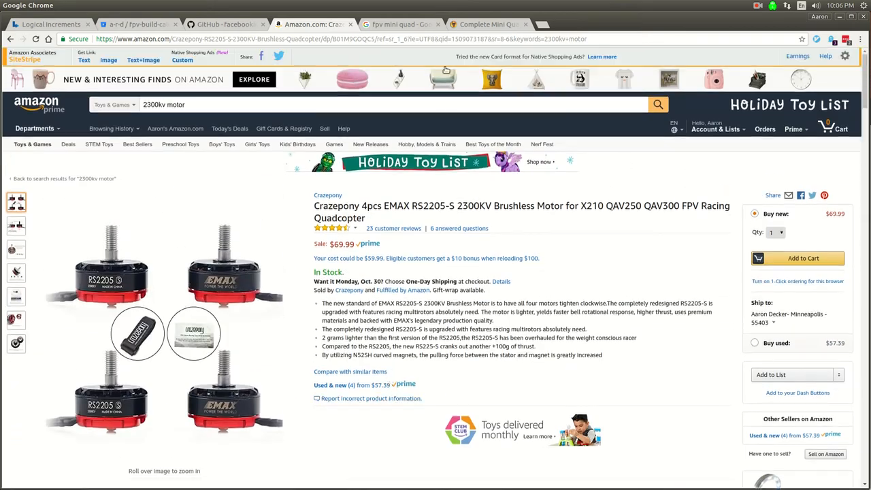
# - Switch to the OscarLiang mini quad parts list and read down through the camera and antenna sections
pyautogui.click(488, 25)
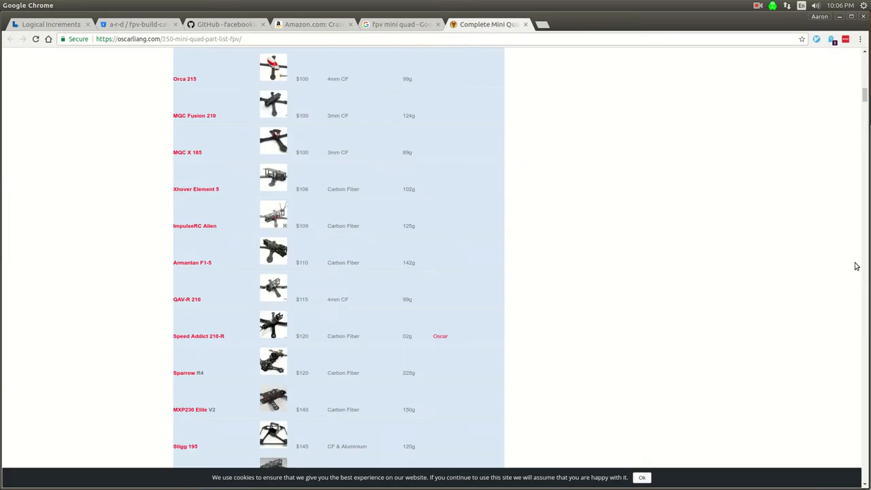
pyautogui.scroll(3)
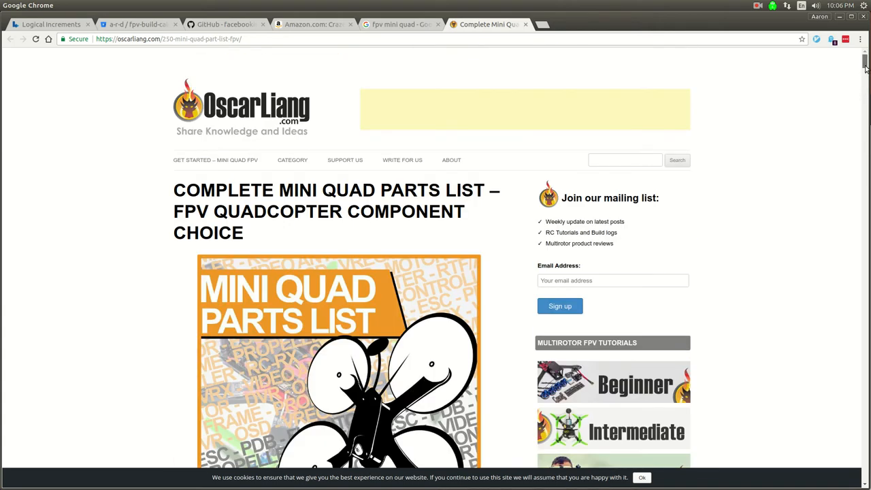
pyautogui.scroll(-3)
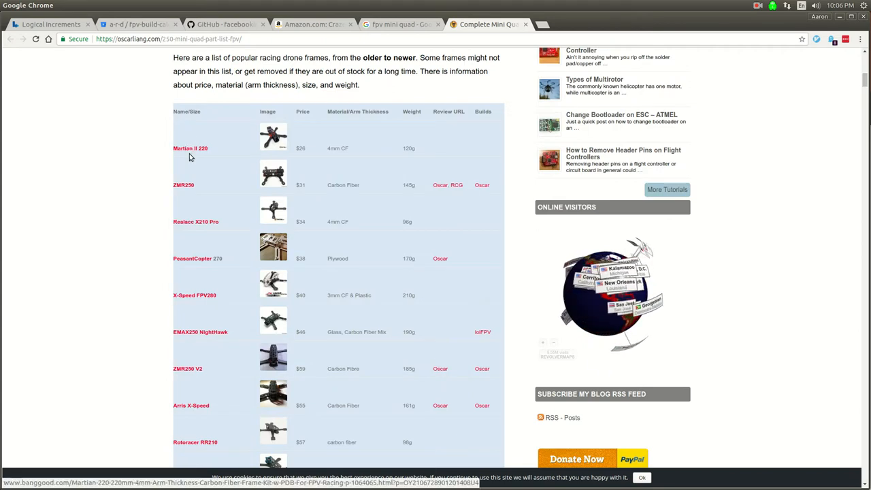
pyautogui.scroll(-3)
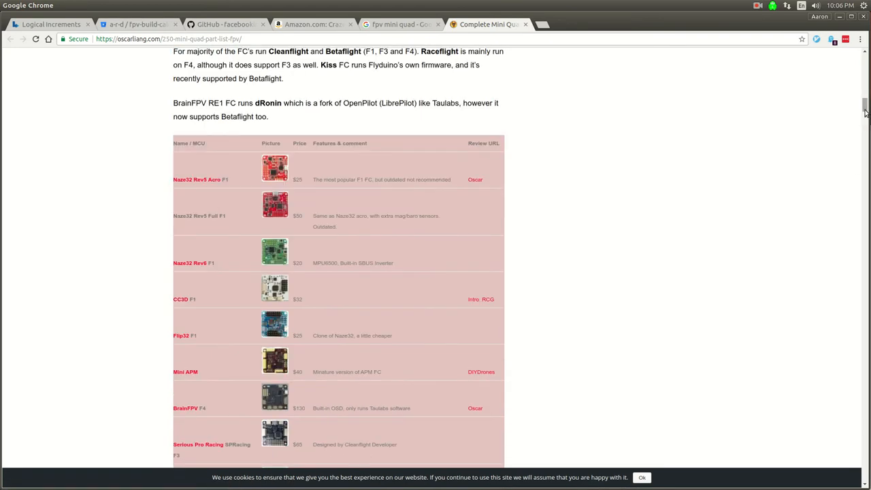
pyautogui.scroll(-3)
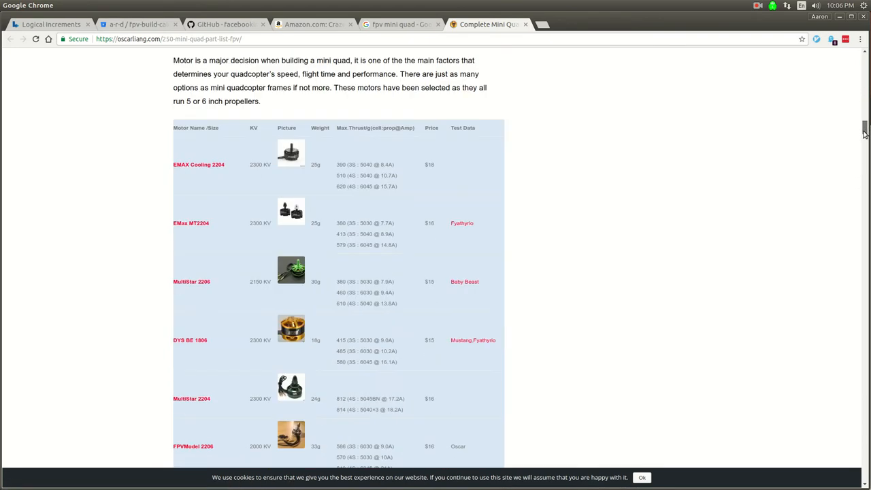
pyautogui.scroll(-3)
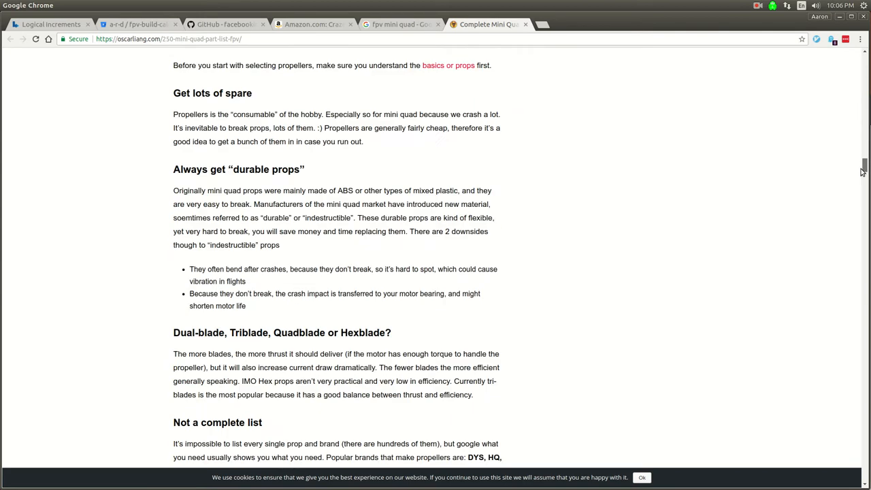
pyautogui.scroll(-3)
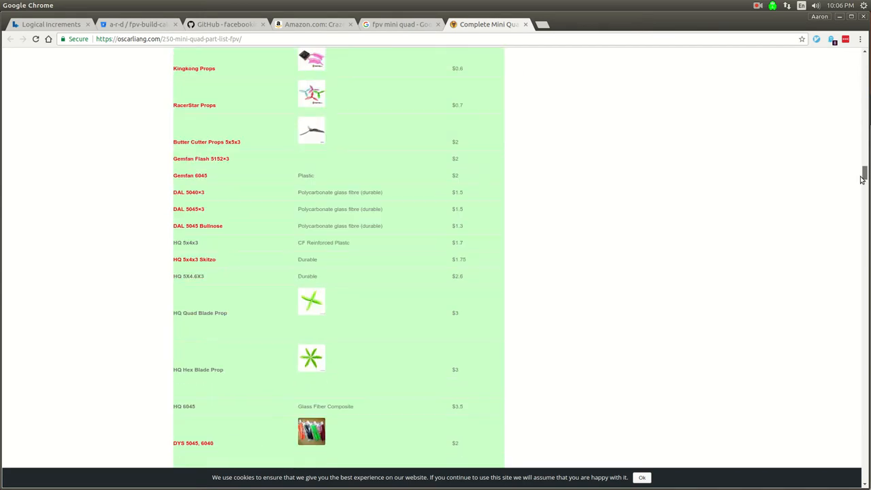
pyautogui.scroll(-3)
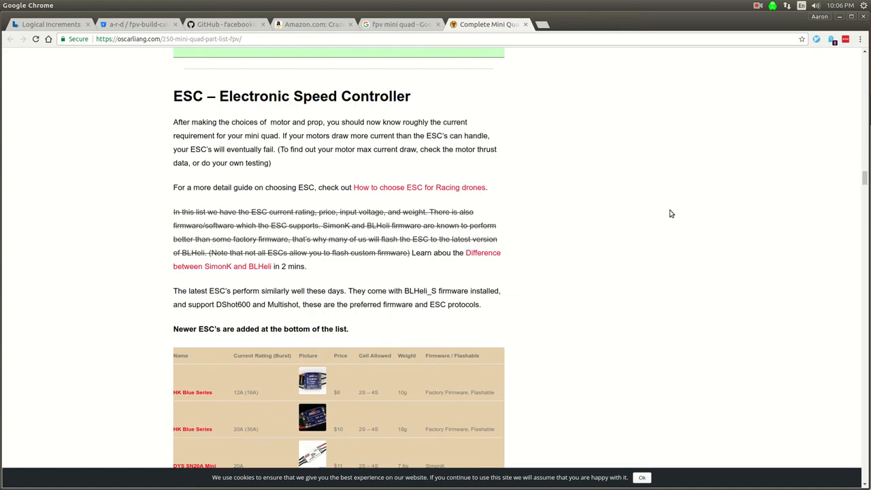
pyautogui.scroll(-3)
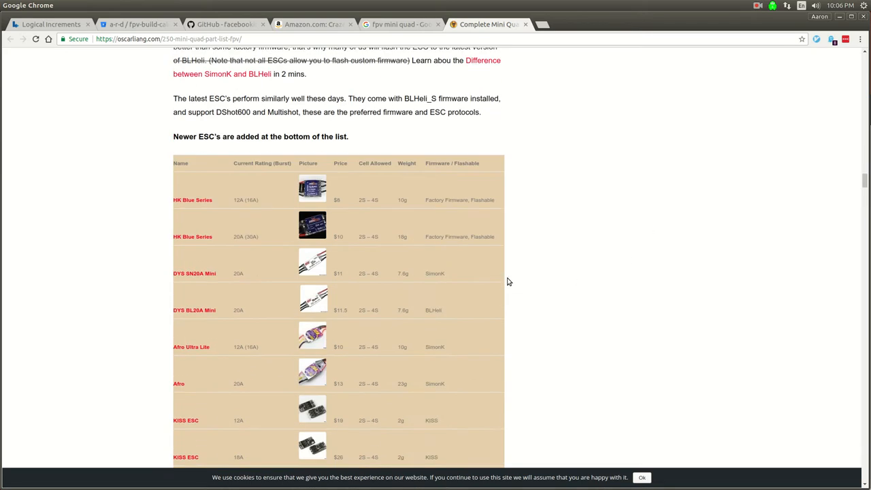
# - Continue past goggles and voltage regulators to the FPV Recording Camera section
pyautogui.scroll(-3)
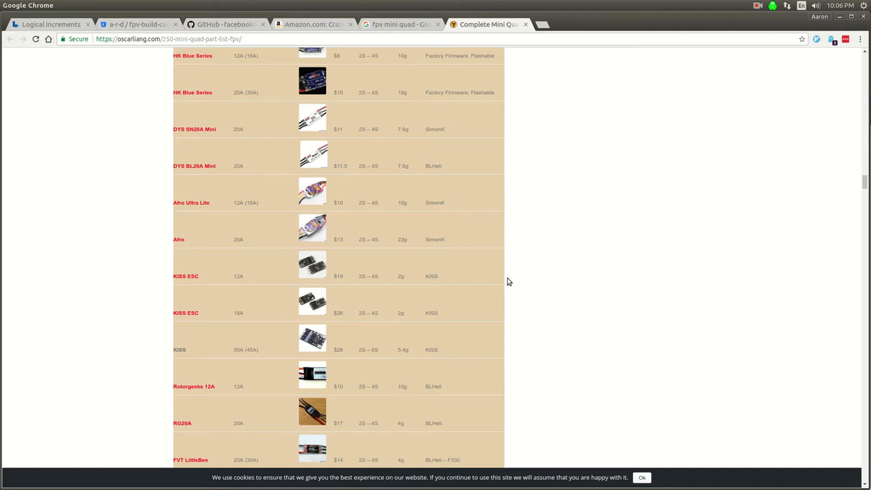
pyautogui.scroll(-3)
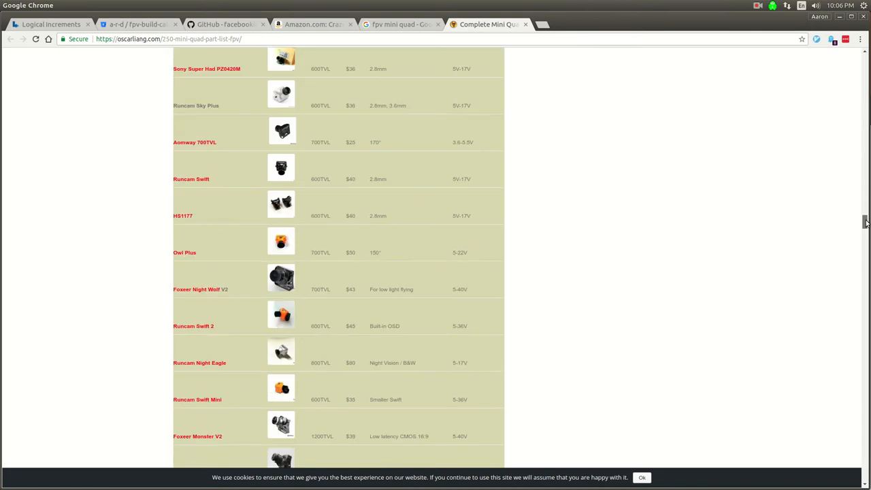
pyautogui.scroll(-3)
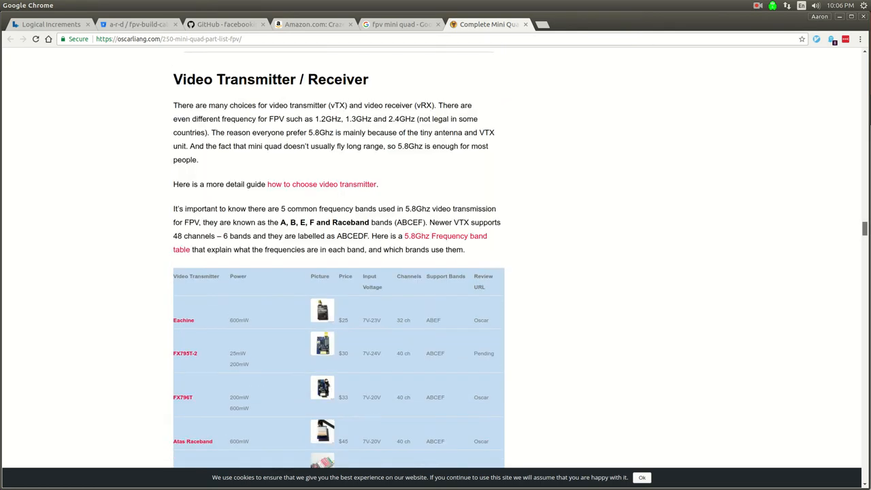
pyautogui.scroll(-3)
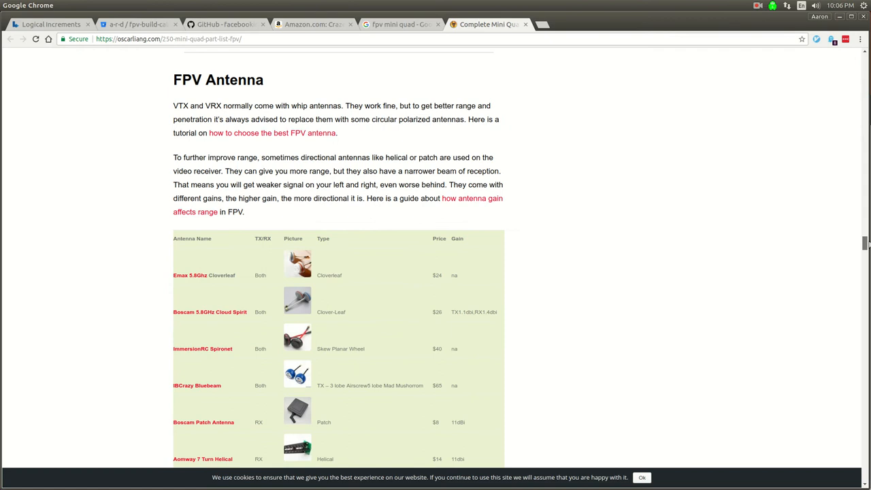
pyautogui.scroll(-3)
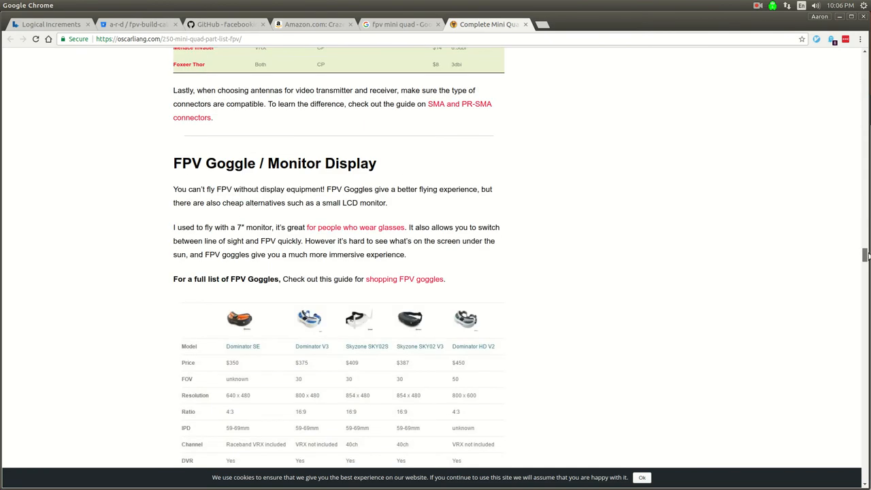
pyautogui.scroll(-3)
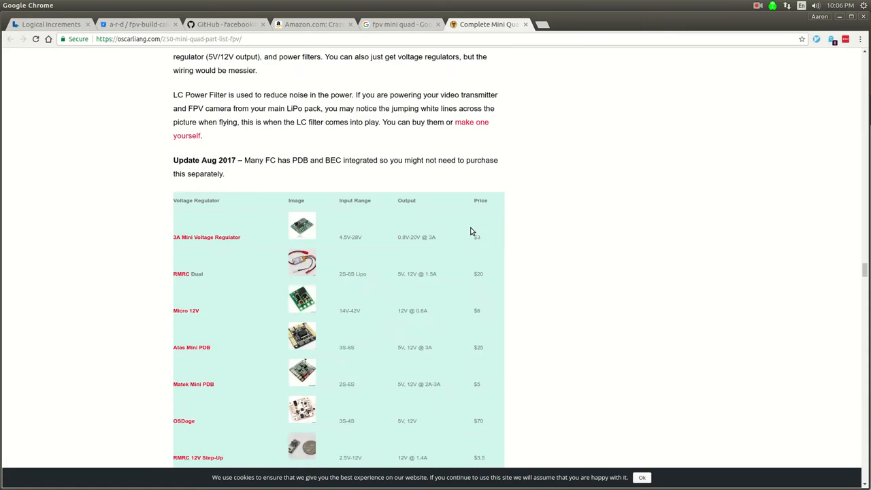
pyautogui.scroll(-3)
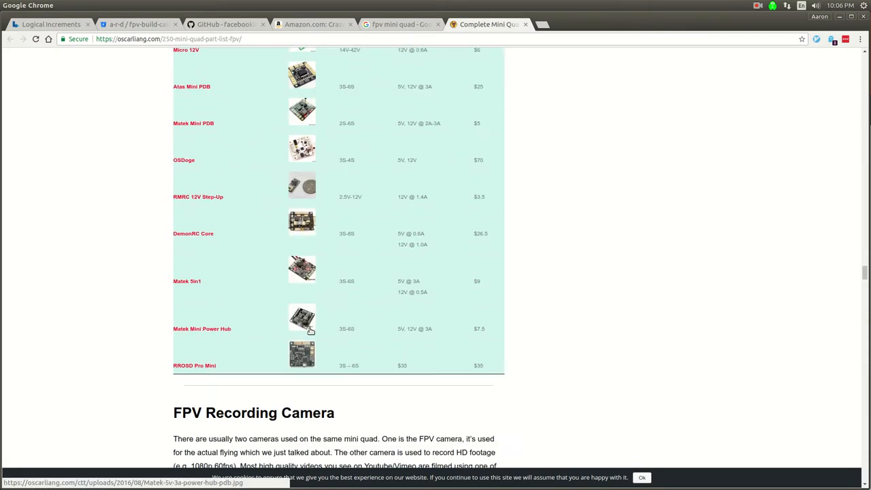
pyautogui.scroll(-3)
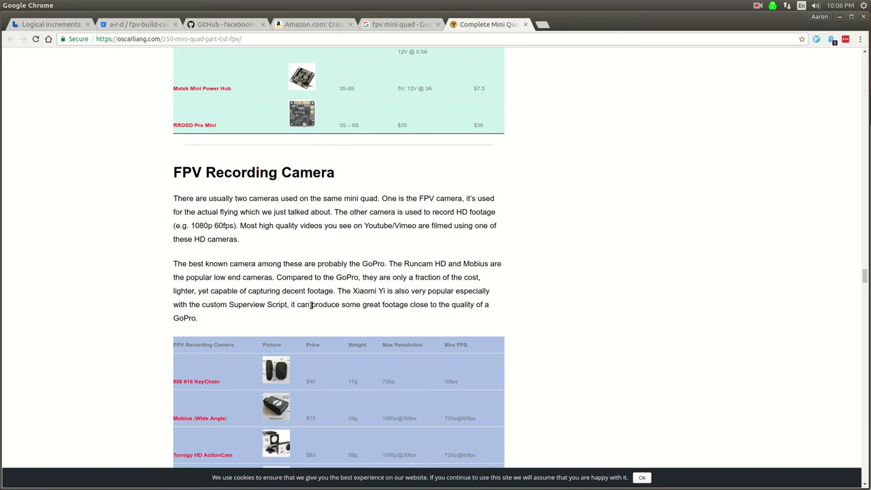
pyautogui.scroll(-3)
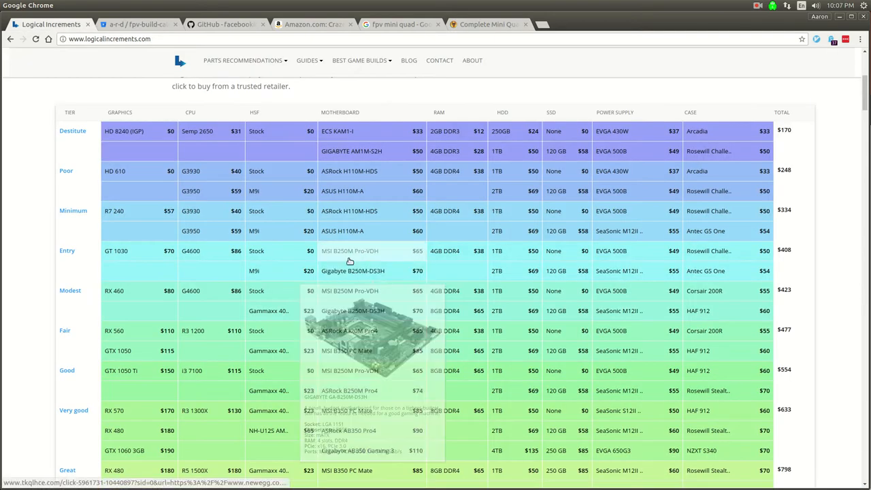
pyautogui.moveTo(139, 226)
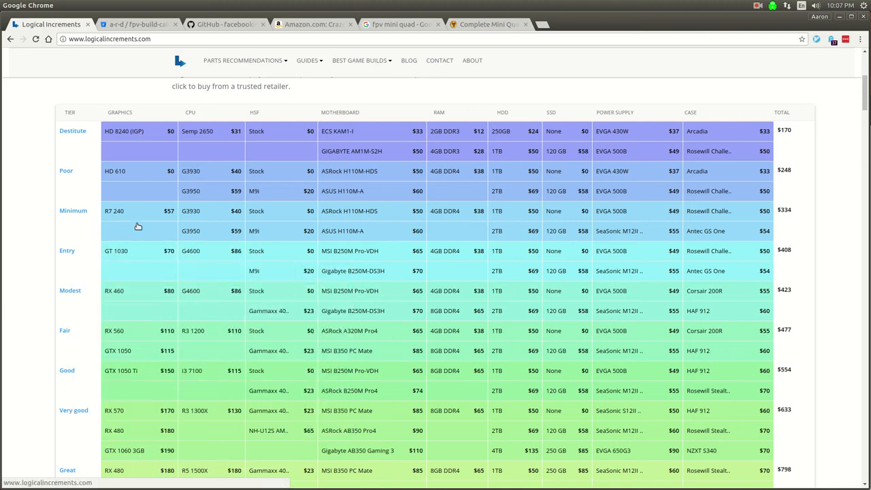
pyautogui.moveTo(191, 231)
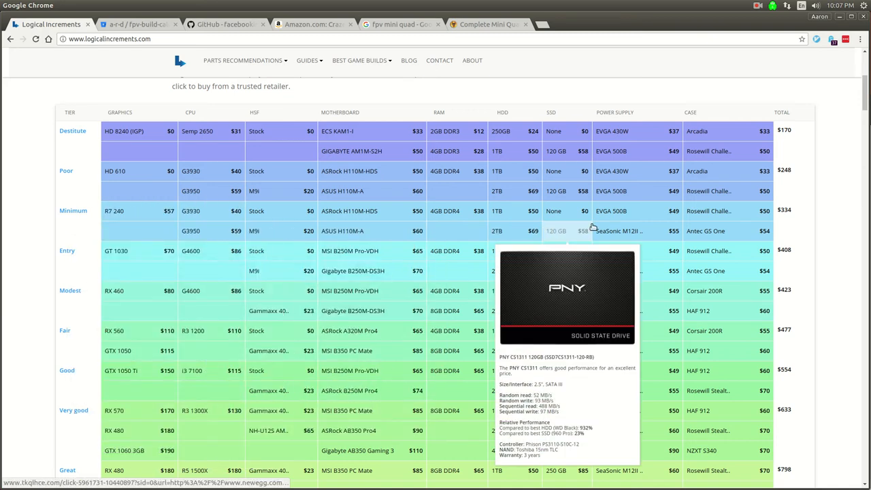
pyautogui.click(489, 24)
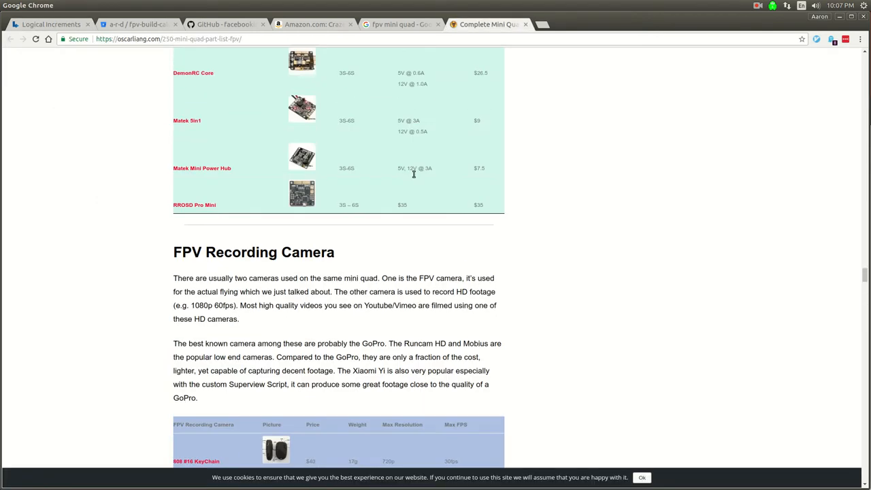
pyautogui.scroll(-3)
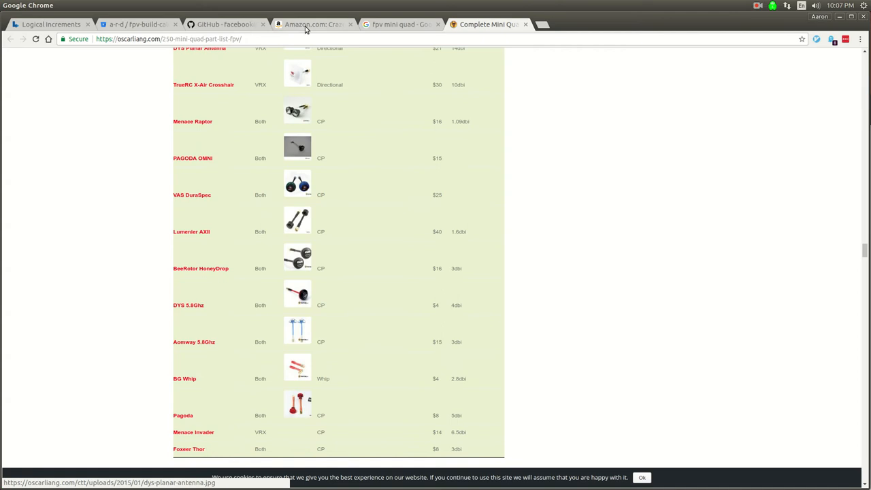
pyautogui.click(313, 24)
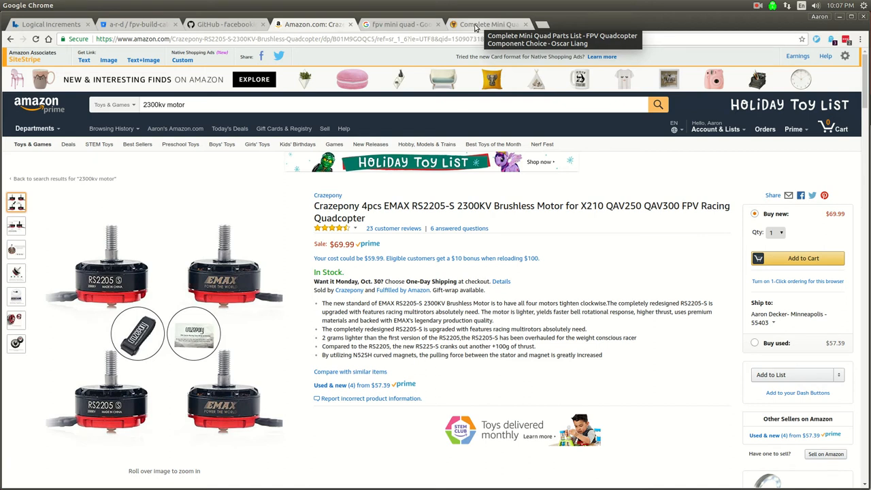
pyautogui.click(488, 25)
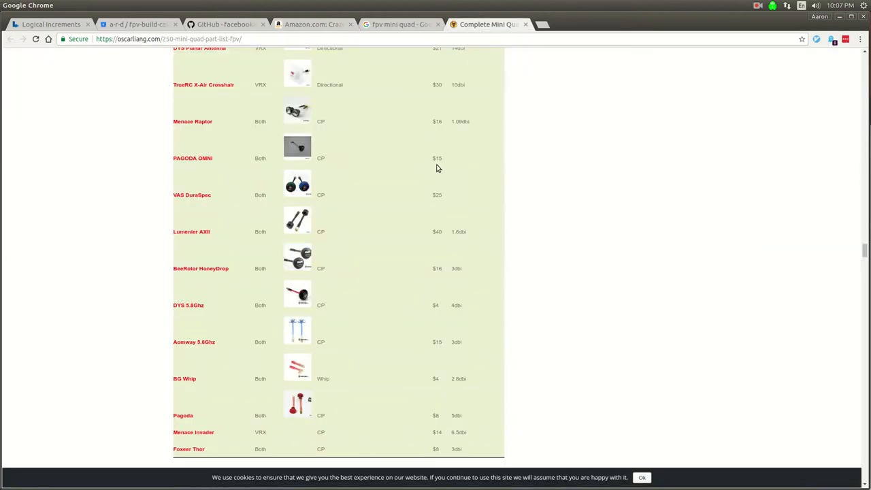
pyautogui.click(136, 25)
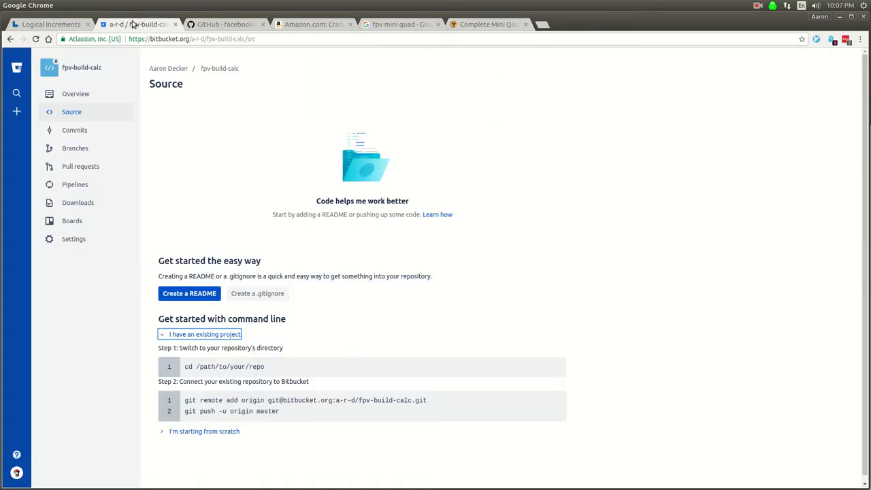
pyautogui.click(47, 25)
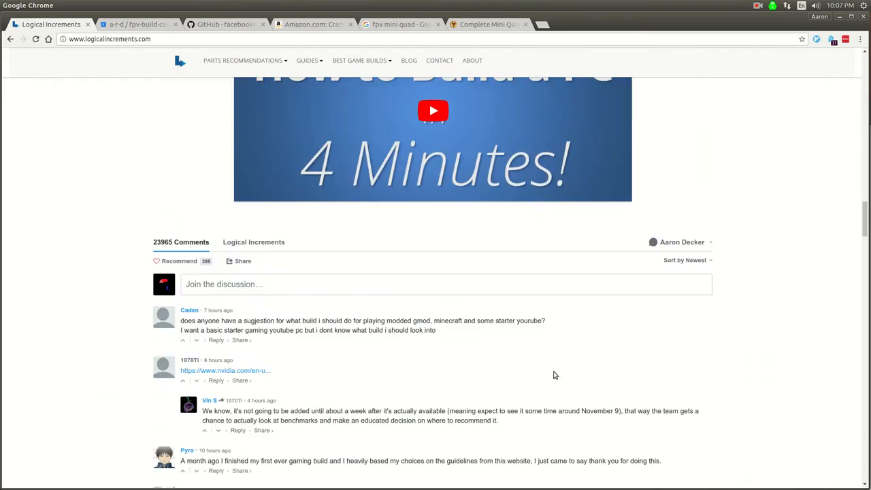
# - Scroll Logical Increments back up and switch to the GitHub create-react-app repository
pyautogui.scroll(-3)
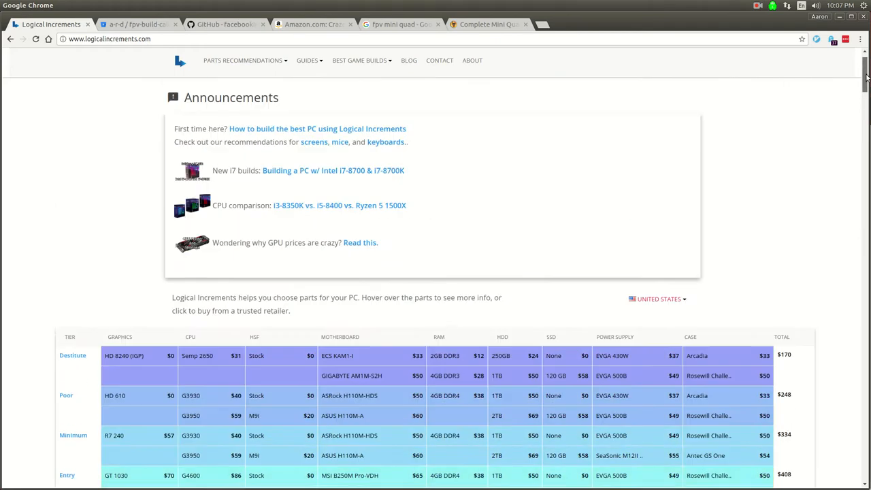
pyautogui.scroll(3)
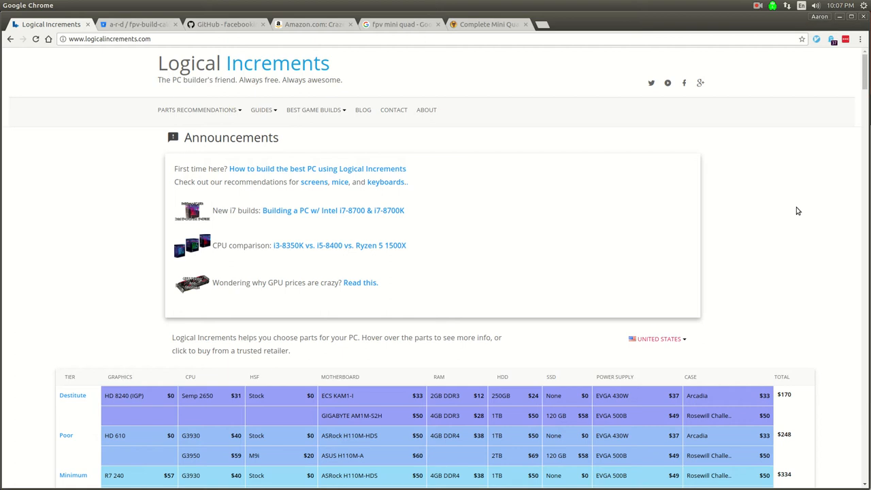
pyautogui.click(225, 24)
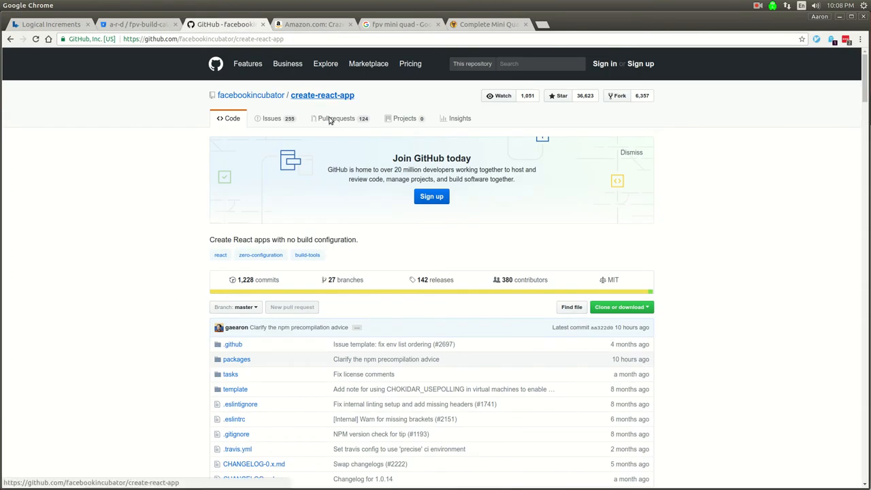
# - Read the README Quick Overview, then search Google for 'react starter kit' in a new tab
pyautogui.scroll(-3)
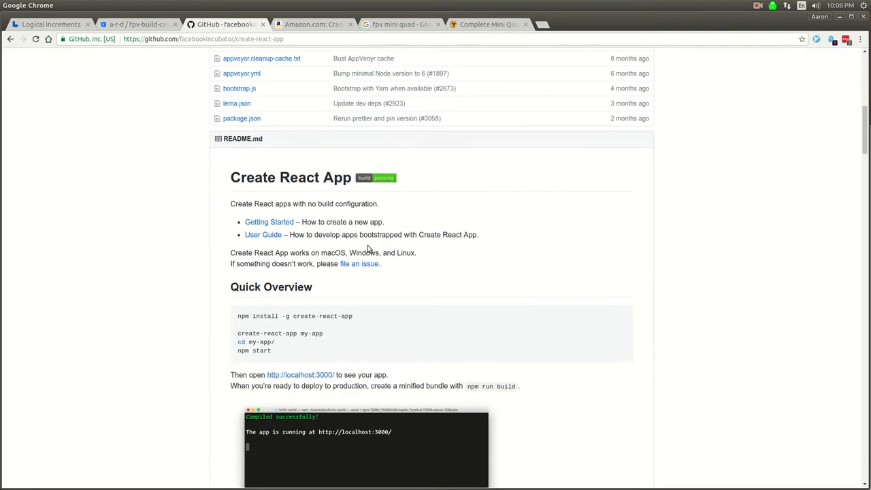
pyautogui.scroll(-3)
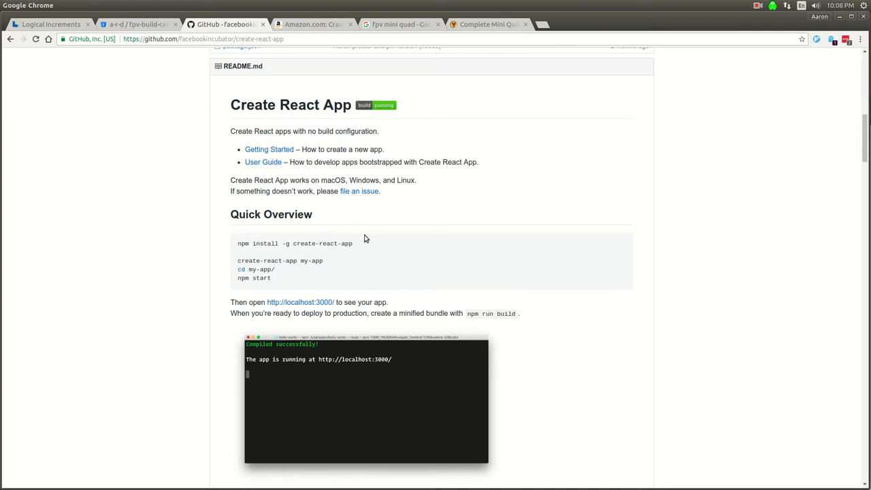
pyautogui.moveTo(362, 250)
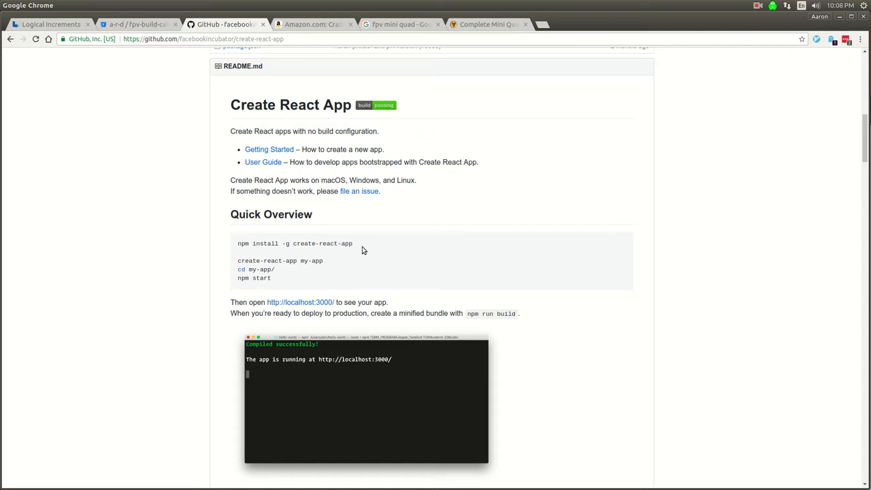
pyautogui.write('react starter kit')
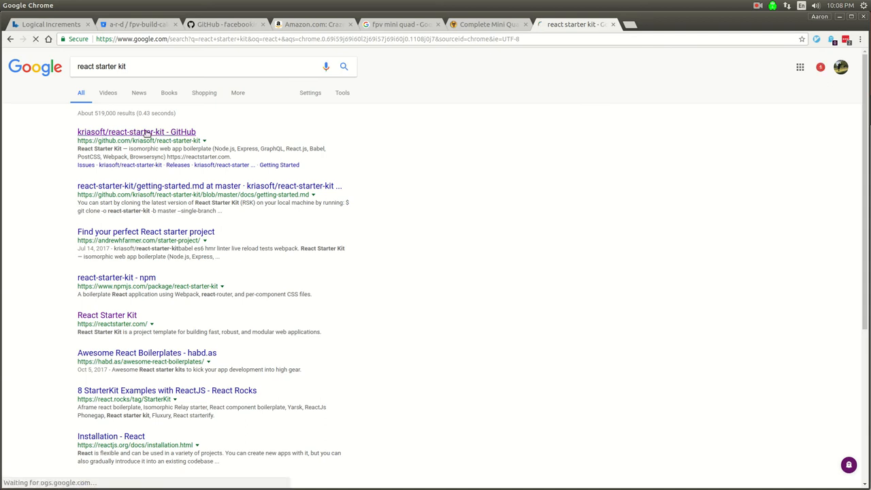
# - Open the kriasoft/react-starter-kit repository and read its isomorphic boilerplate README
pyautogui.click(136, 130)
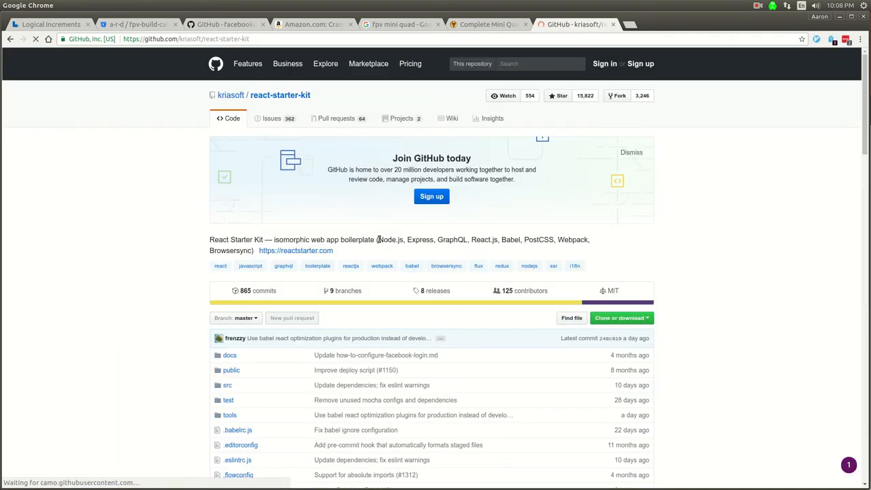
pyautogui.doubleClick(390, 240)
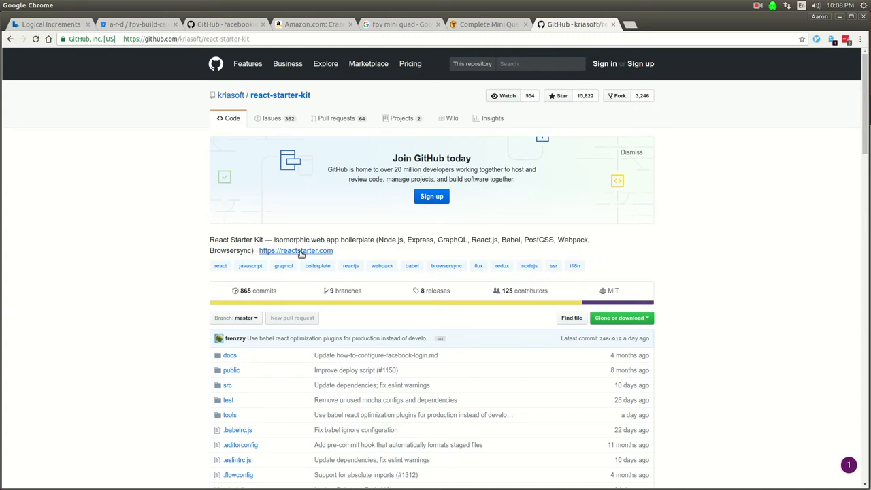
pyautogui.scroll(-3)
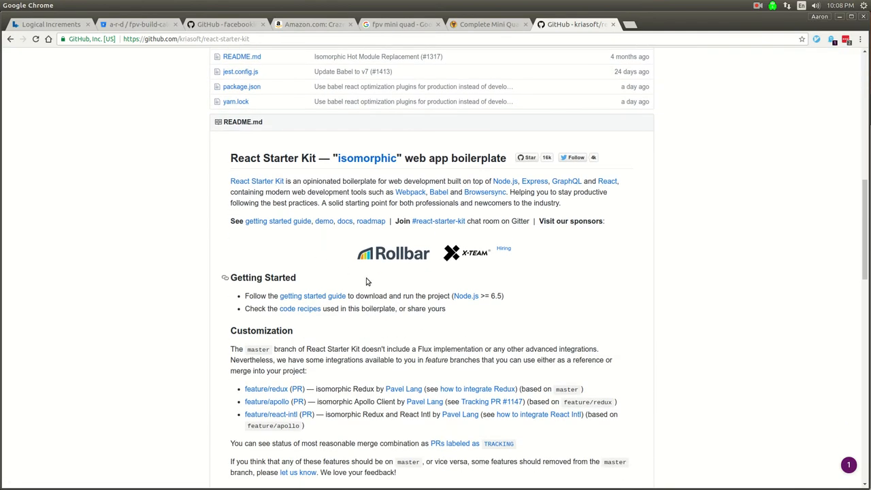
pyautogui.moveTo(460, 237)
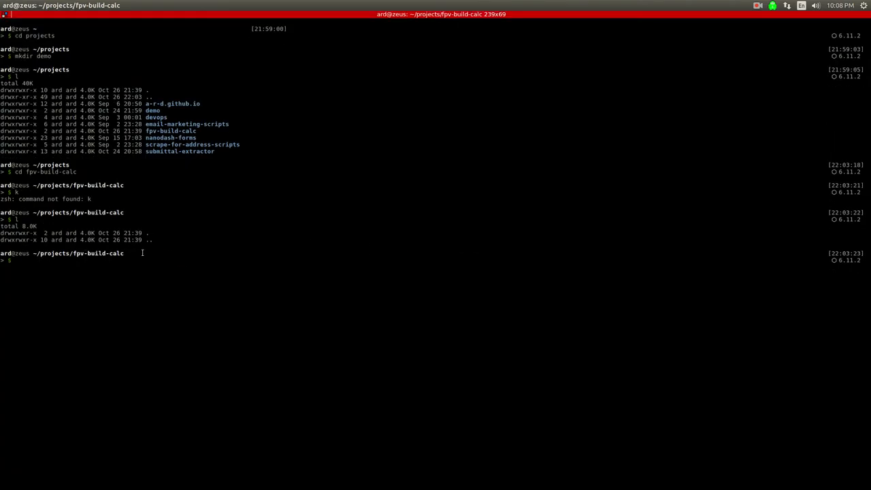
# - Run npm install -g create-react-app, then create-react-app fpv-build-calc to generate the project
pyautogui.write('npm install -g create-react-app')
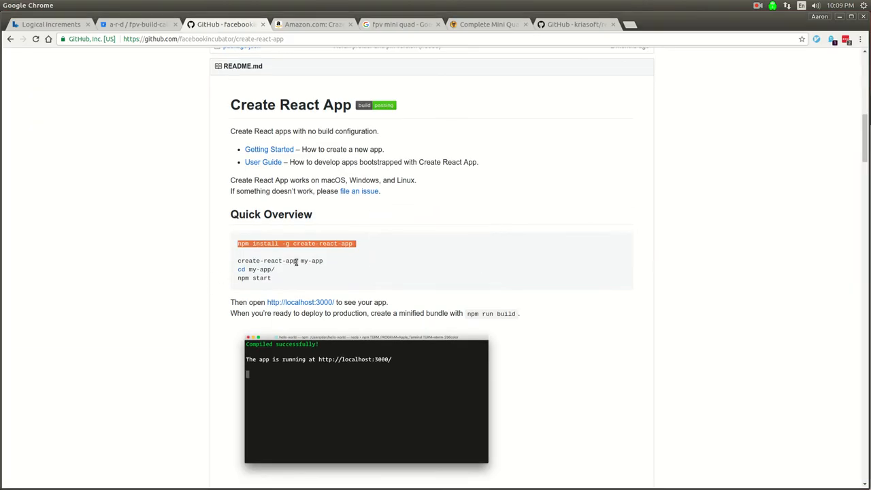
pyautogui.moveTo(343, 266)
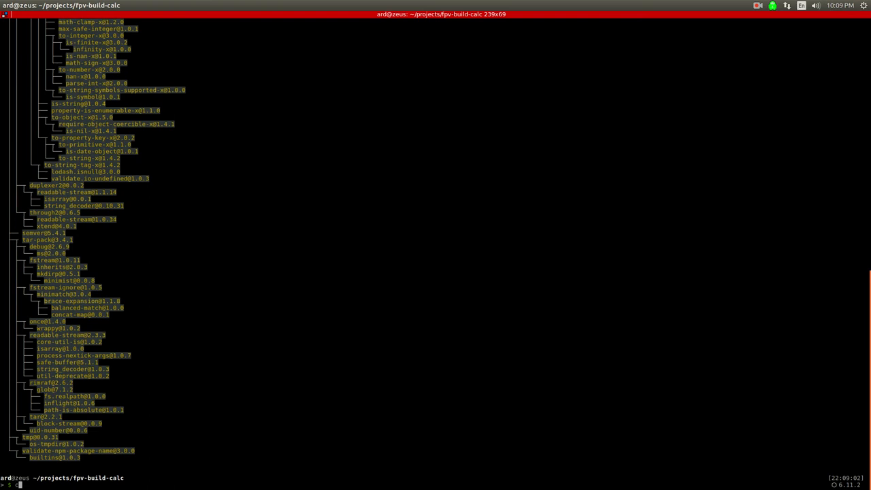
pyautogui.write('create-react-app')
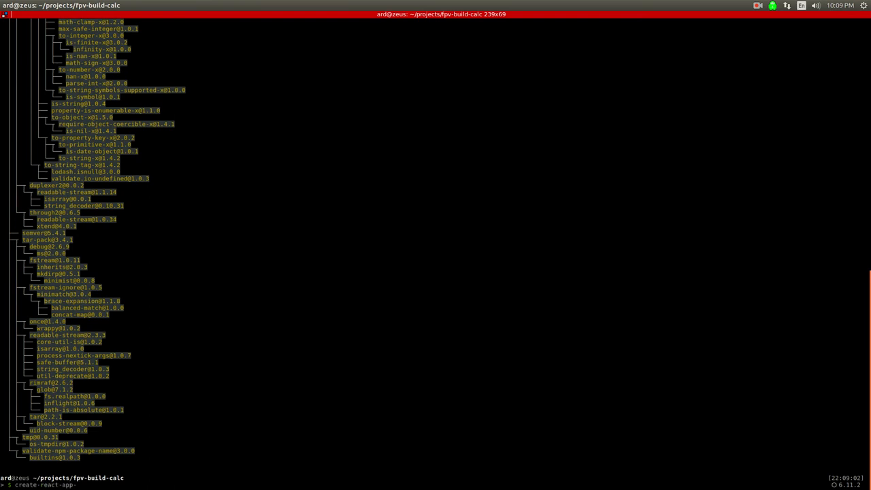
pyautogui.write('fpv')
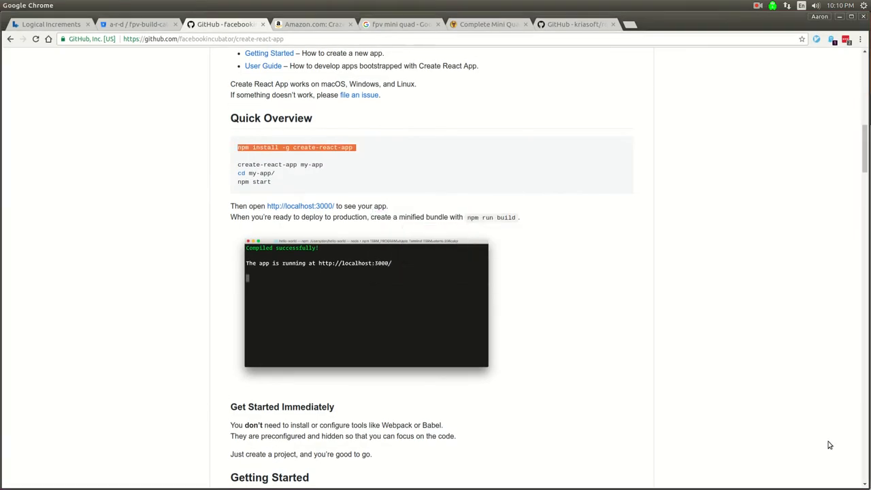
pyautogui.moveTo(362, 229)
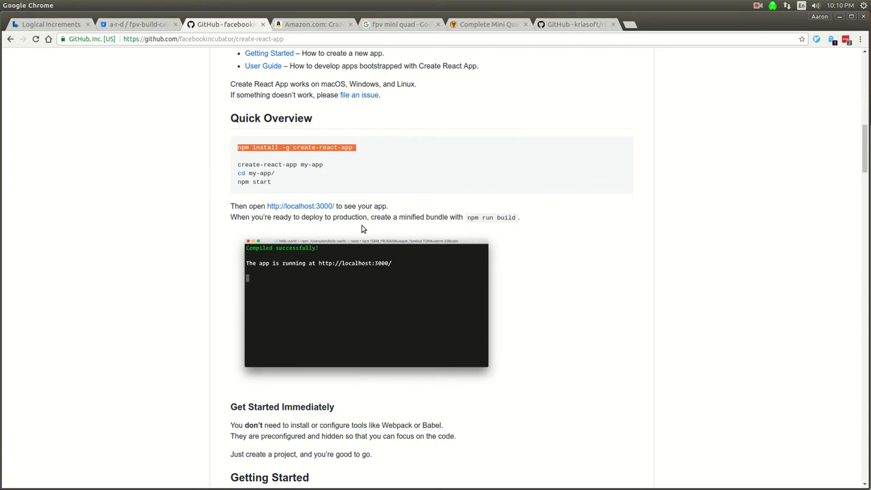
pyautogui.scroll(-3)
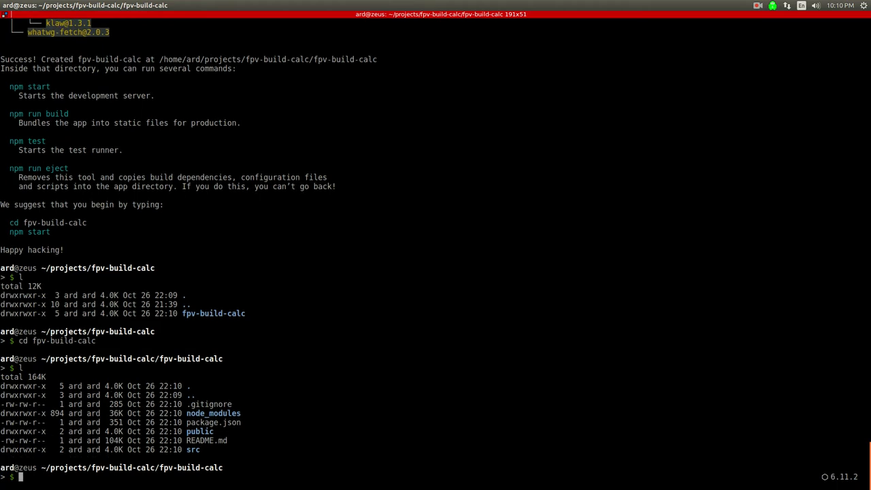
# - Run cat package.json to review dependencies and scripts, then start an npm run command
pyautogui.write('cat')
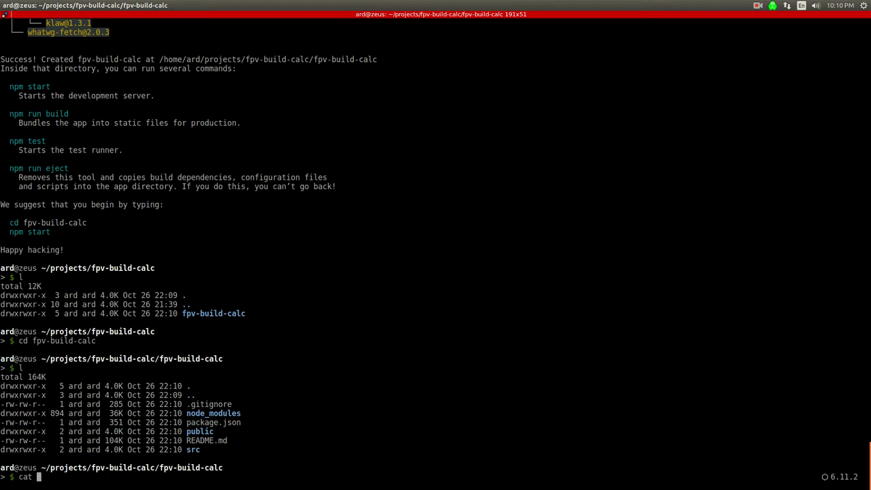
pyautogui.write('package.json')
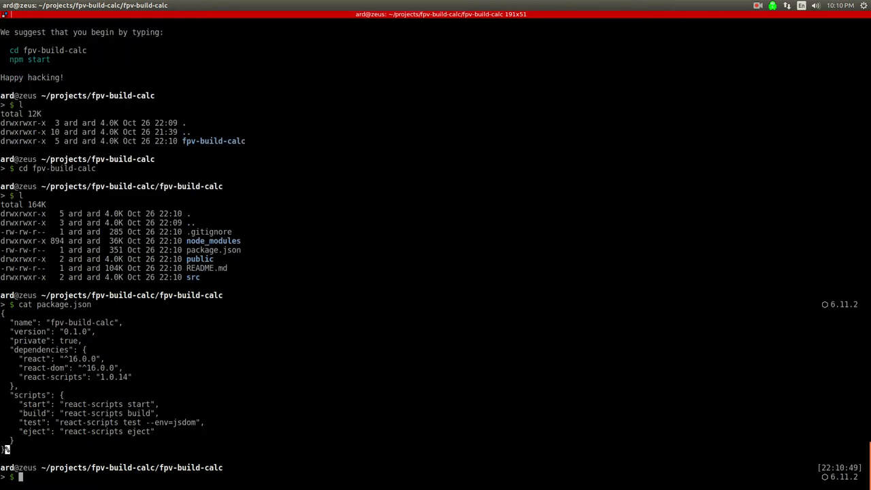
pyautogui.doubleClick(32, 403)
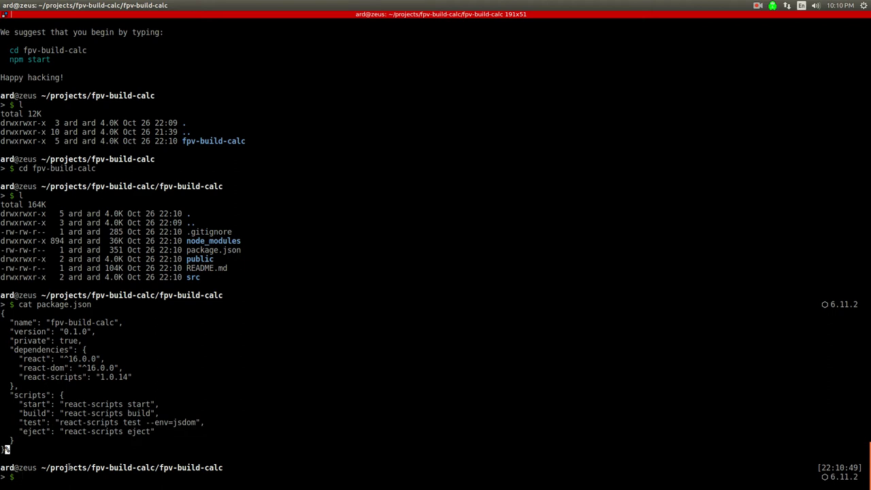
pyautogui.write('npm run t')
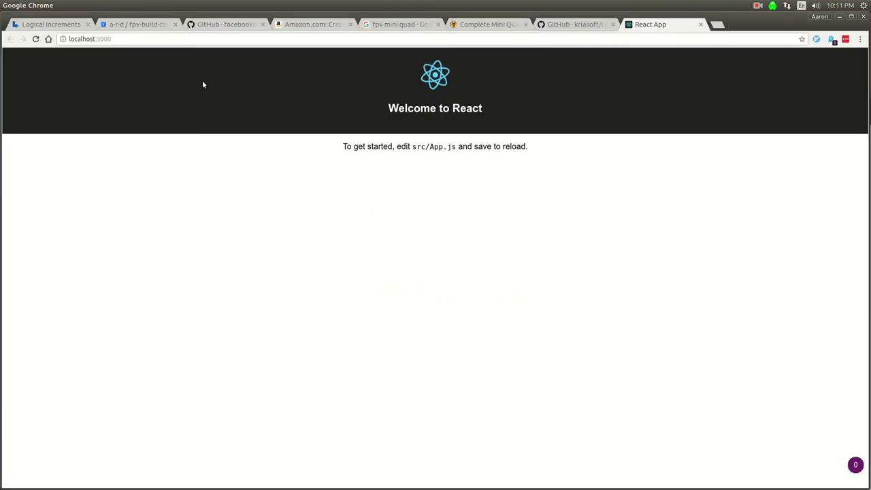
pyautogui.moveTo(415, 238)
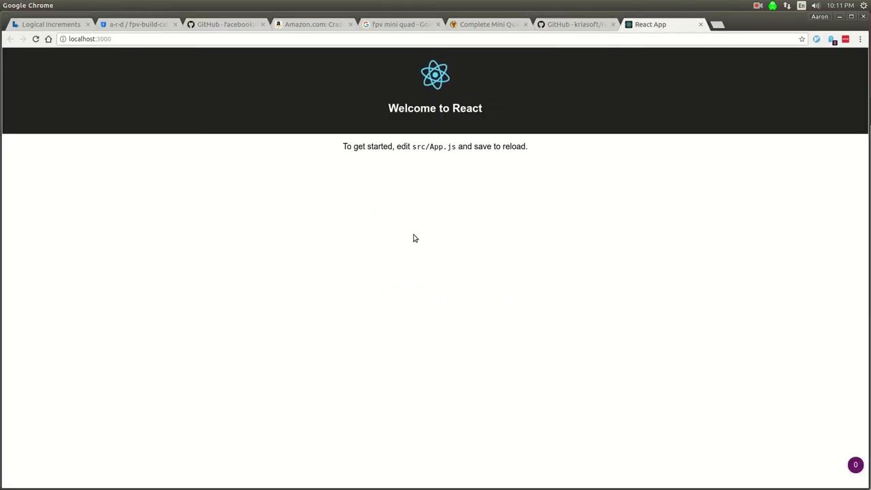
pyautogui.moveTo(411, 264)
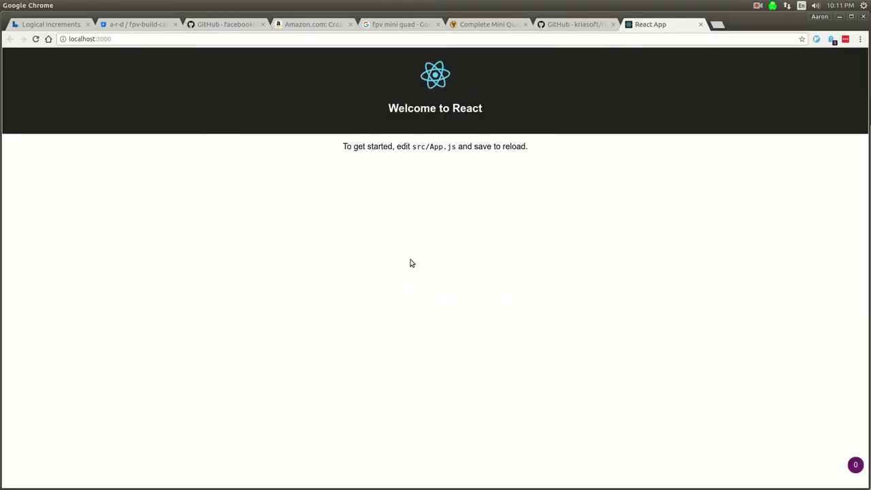
pyautogui.moveTo(343, 216)
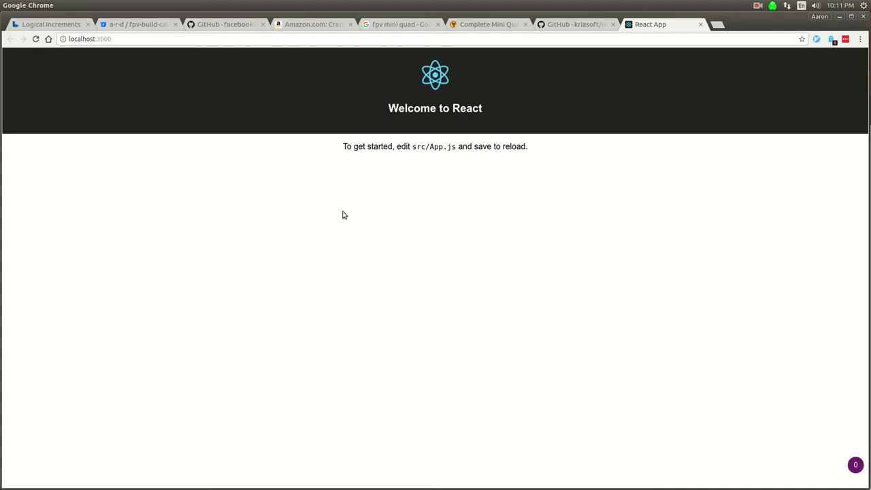
pyautogui.moveTo(322, 172)
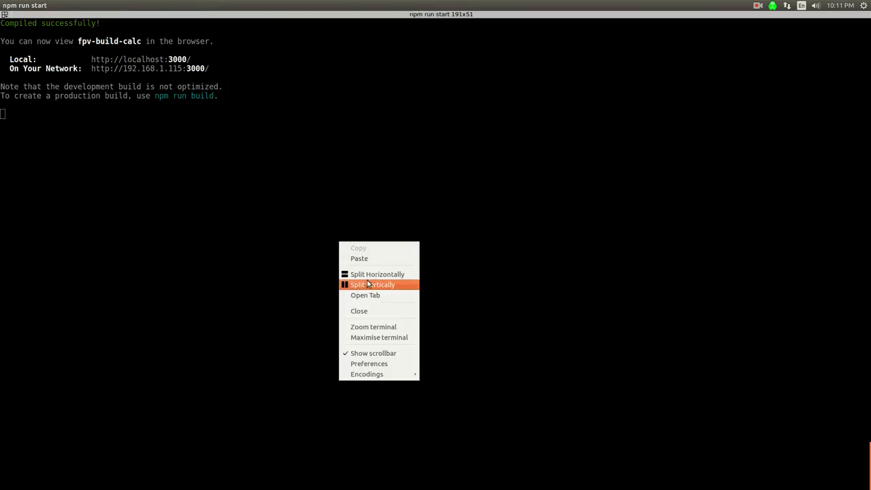
# - Split the terminal vertically into a second shell beside the dev server
pyautogui.click(373, 284)
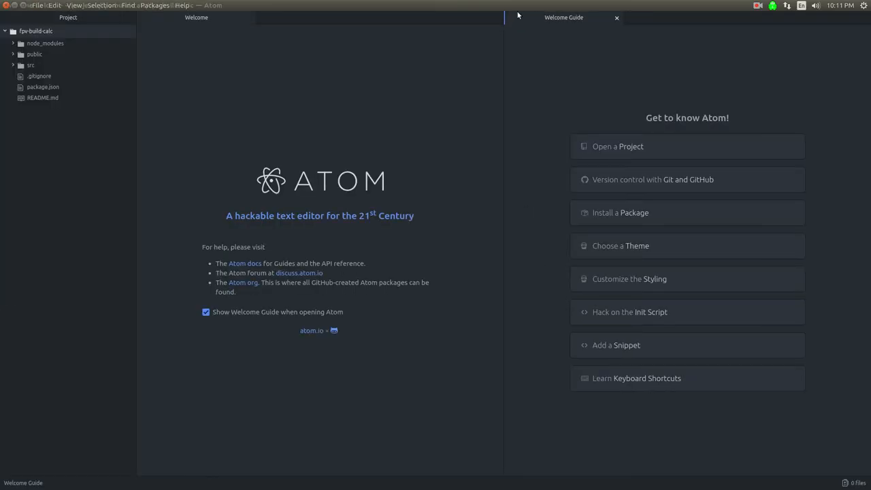
# - Close Atom's welcome screens and review README.md, package.json and .gitignore
pyautogui.click(617, 18)
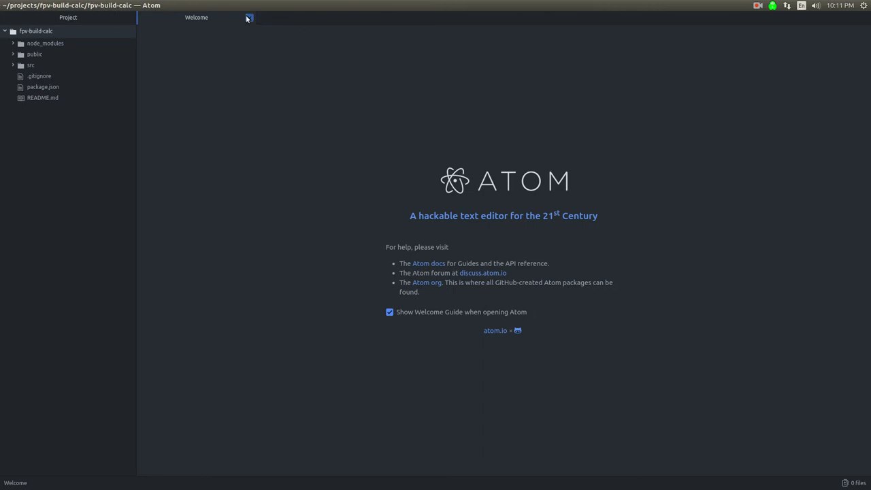
pyautogui.click(30, 65)
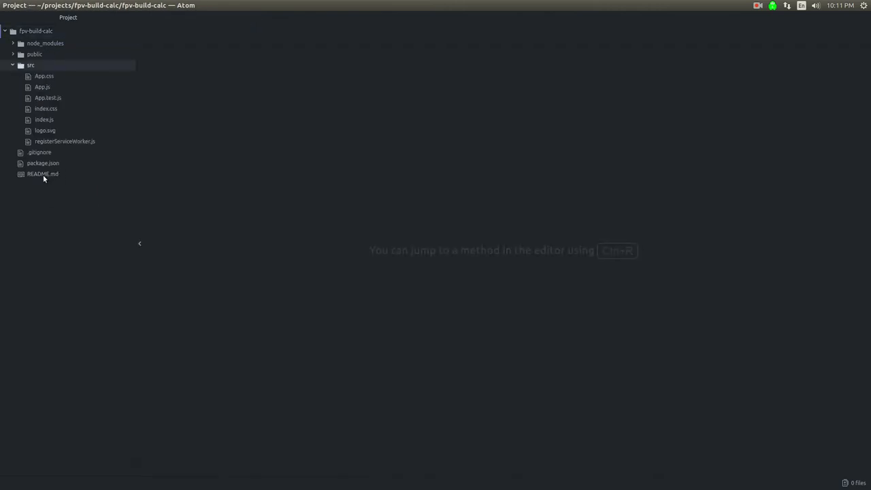
pyautogui.doubleClick(42, 175)
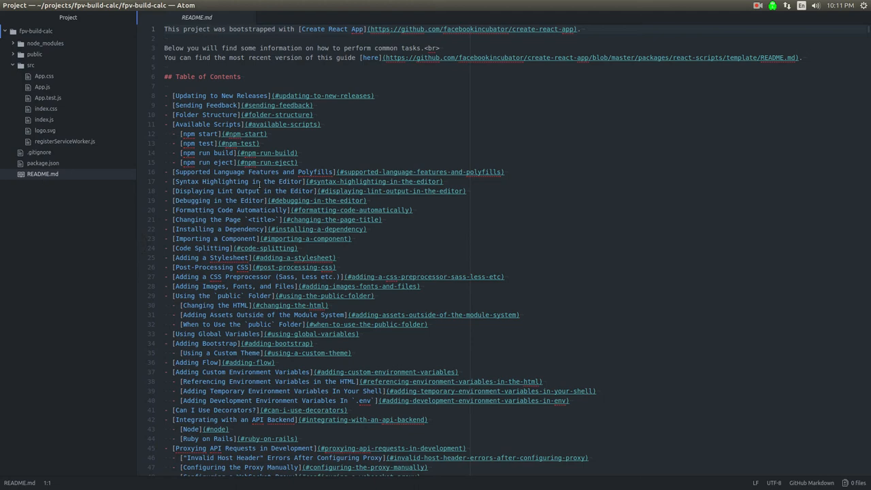
pyautogui.scroll(-3)
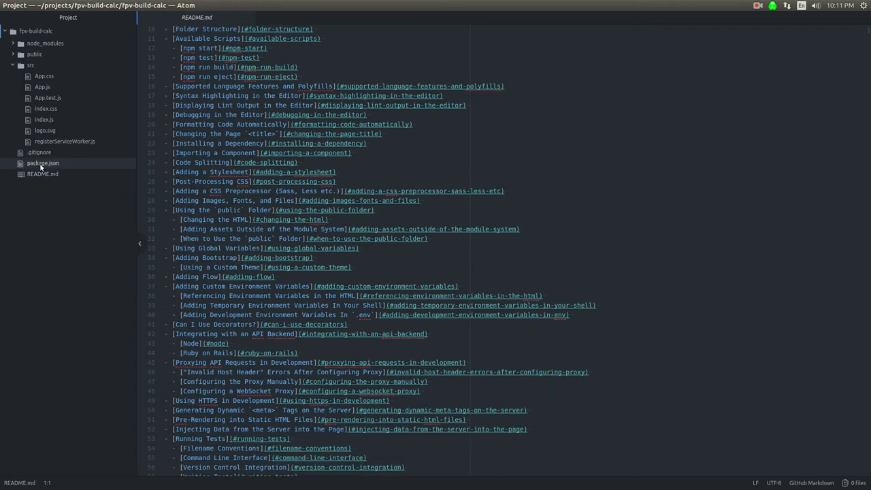
pyautogui.click(43, 163)
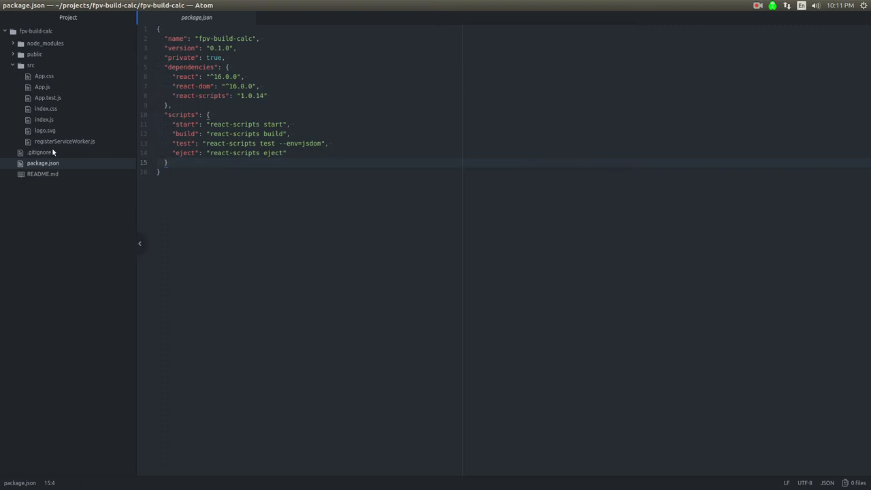
pyautogui.click(40, 153)
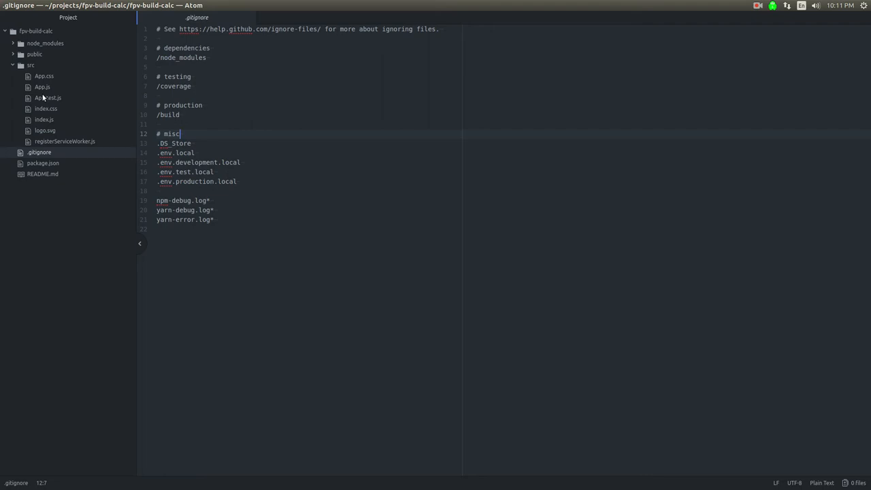
# - Trace index.js's getElementById('root') to the root div in index.html, then review App.js
pyautogui.click(43, 87)
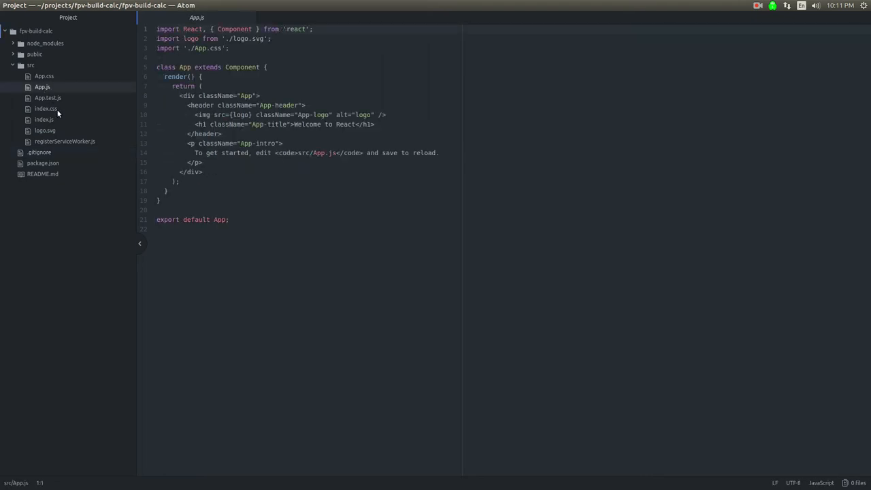
pyautogui.click(43, 120)
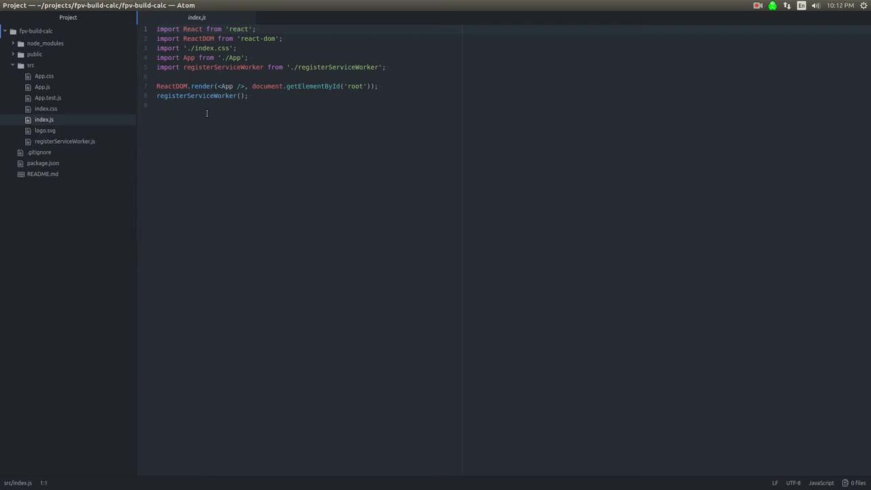
pyautogui.doubleClick(172, 86)
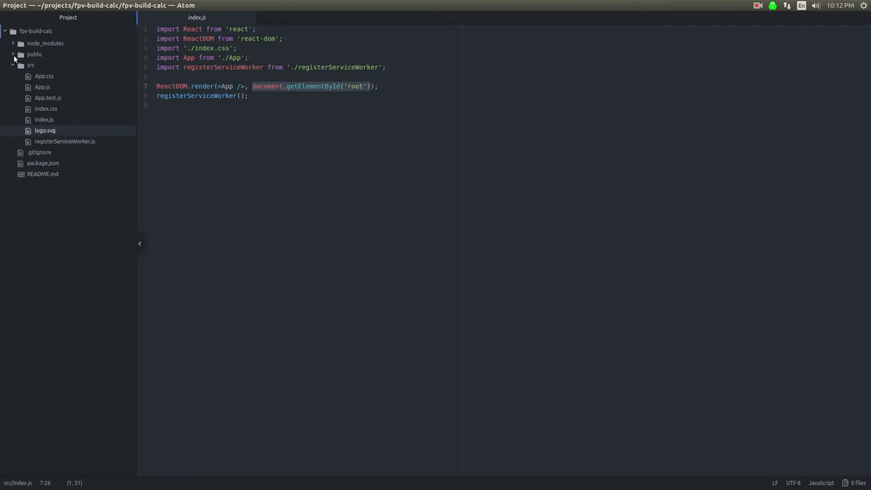
pyautogui.click(48, 76)
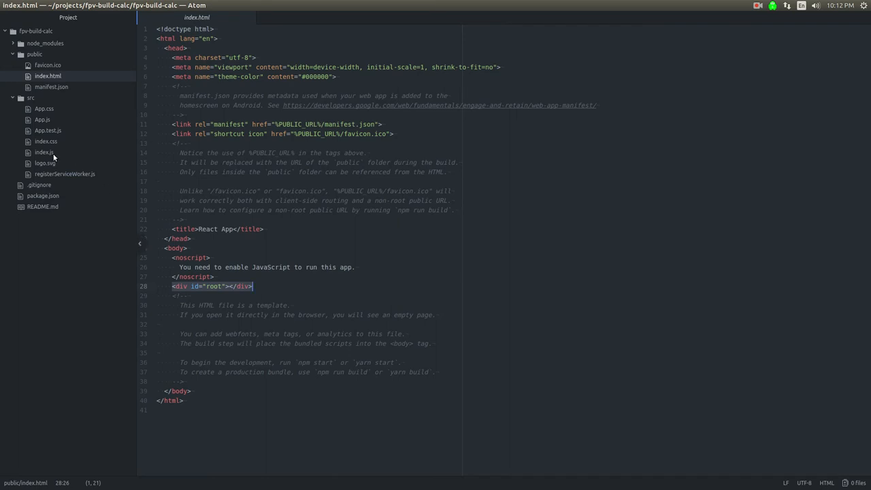
pyautogui.click(44, 152)
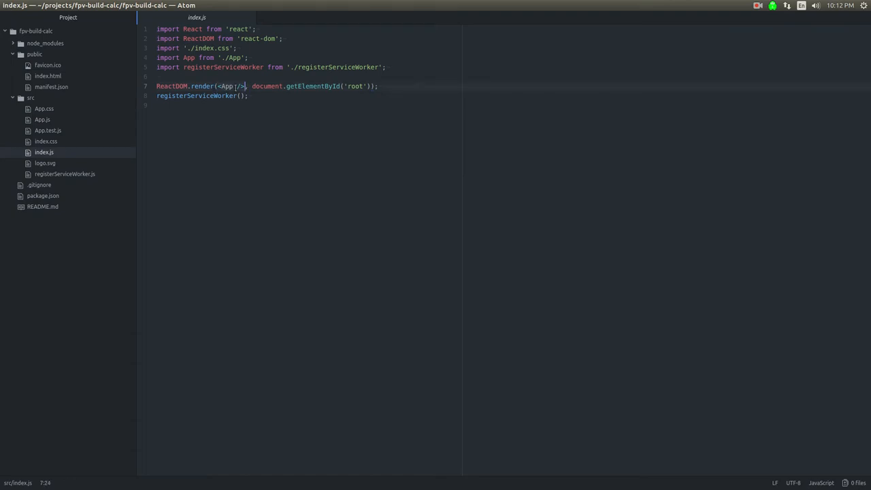
pyautogui.click(43, 120)
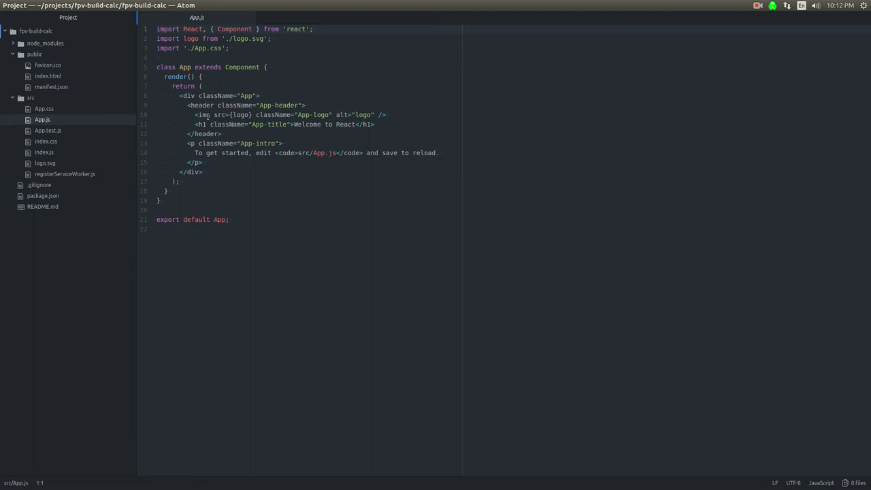
pyautogui.click(188, 86)
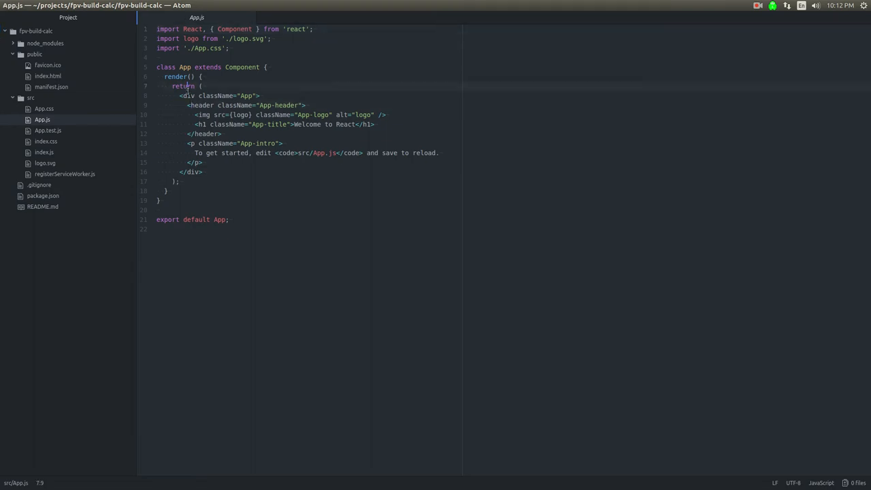
pyautogui.doubleClick(203, 104)
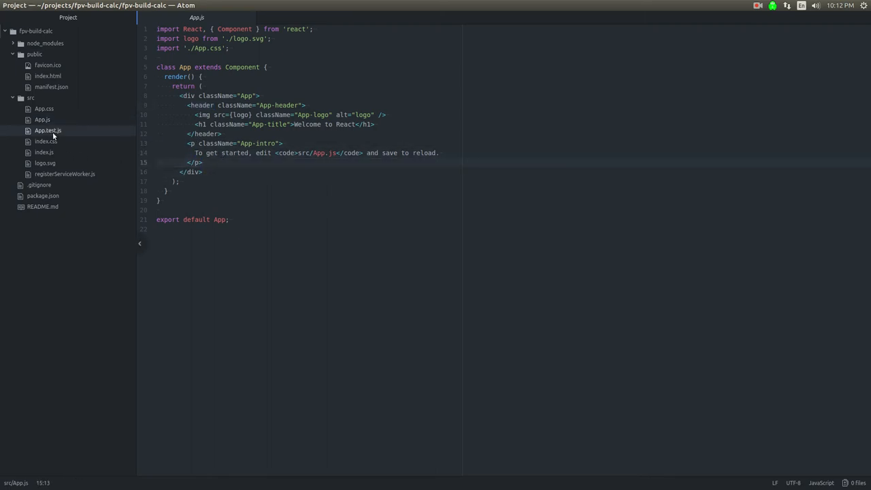
# - Review App.test.js, index.css and registerServiceWorker.js, then close the service worker file
pyautogui.click(48, 131)
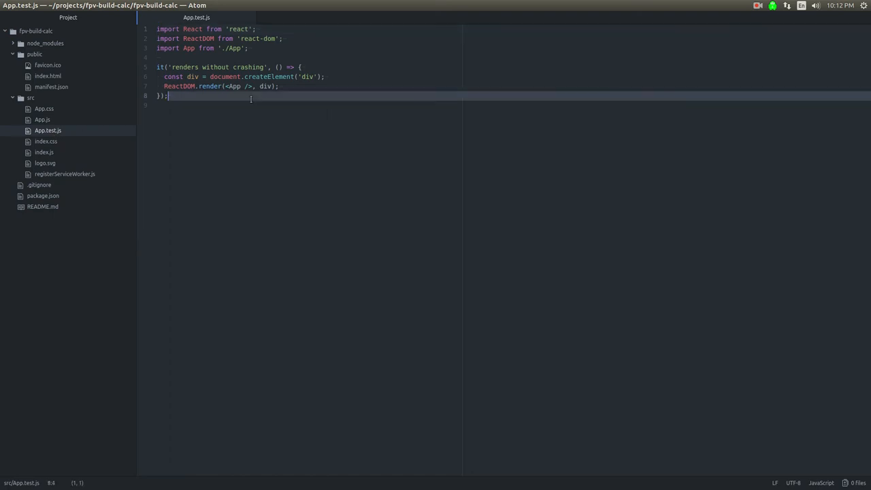
pyautogui.click(279, 86)
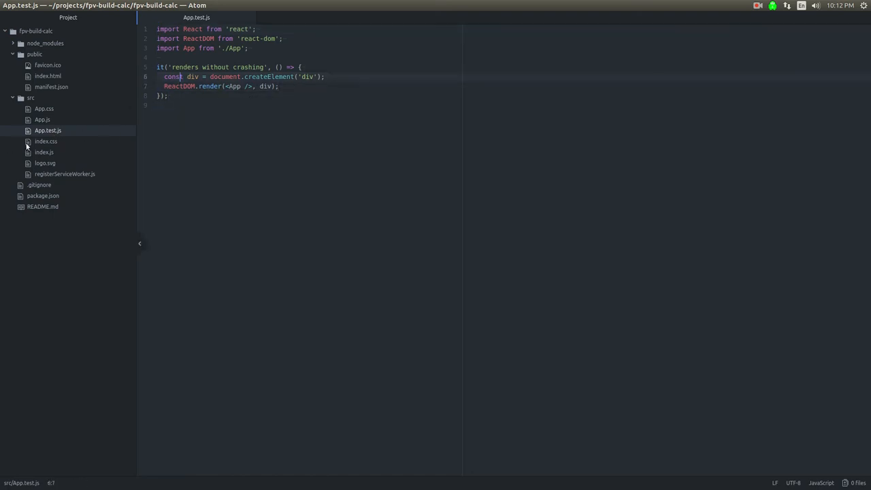
pyautogui.click(47, 140)
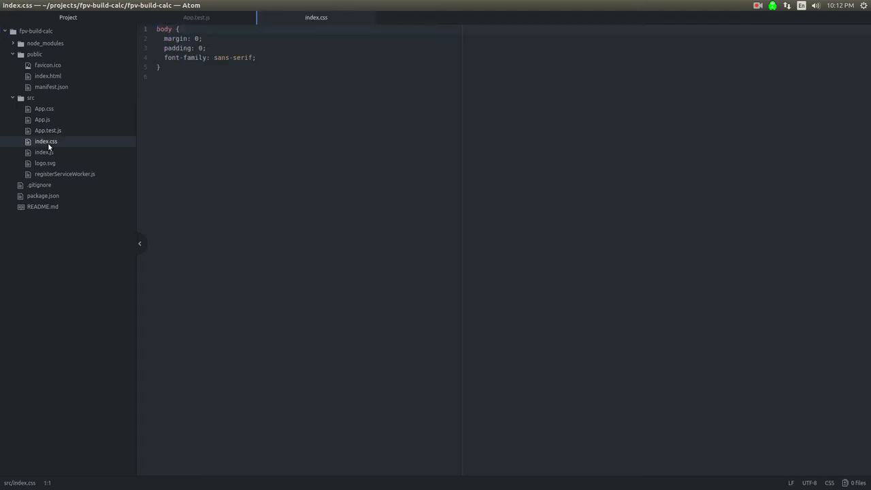
pyautogui.moveTo(64, 174)
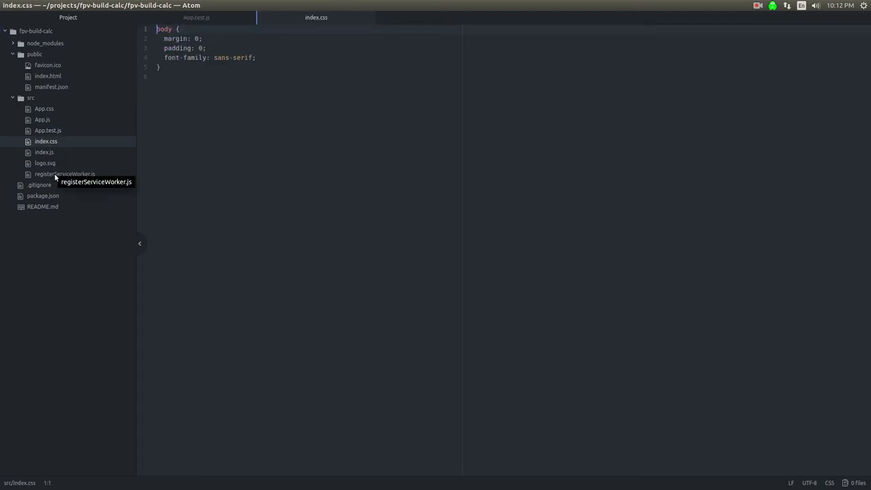
pyautogui.moveTo(68, 176)
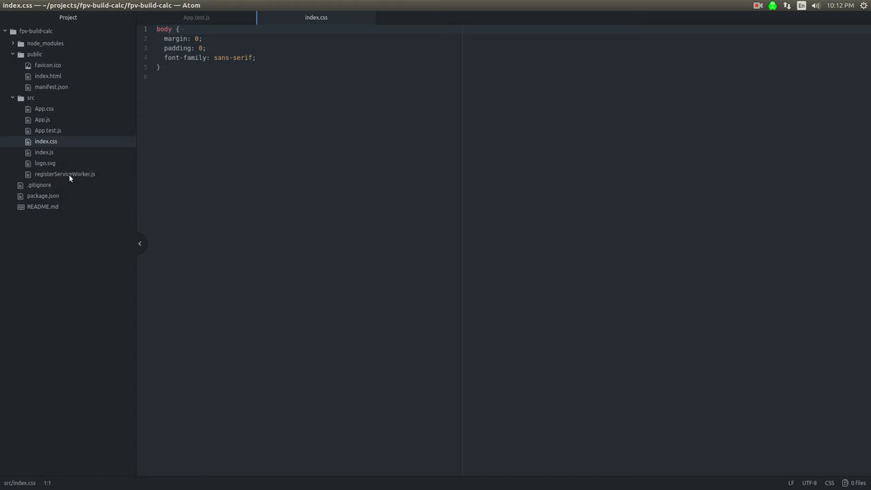
pyautogui.click(64, 174)
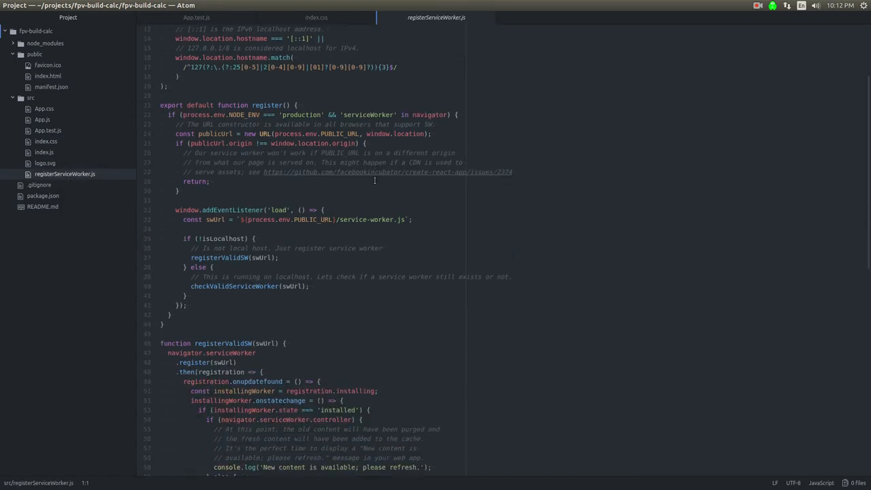
pyautogui.scroll(-3)
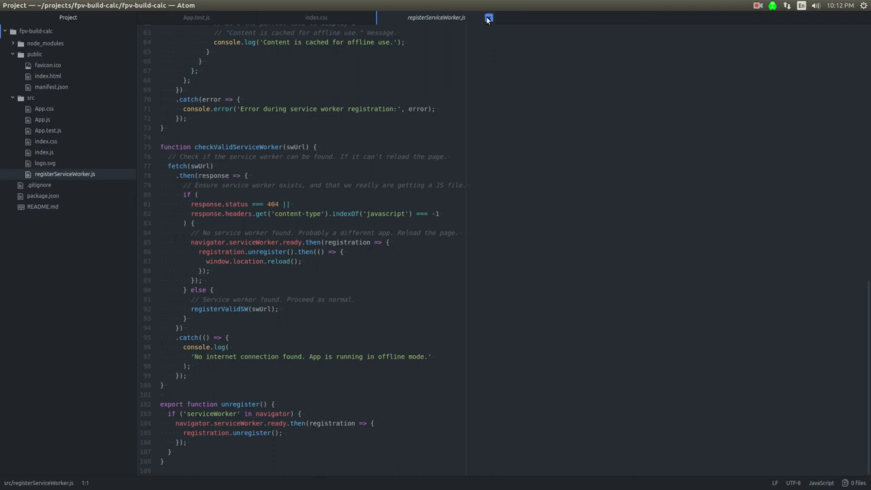
pyautogui.moveTo(435, 16)
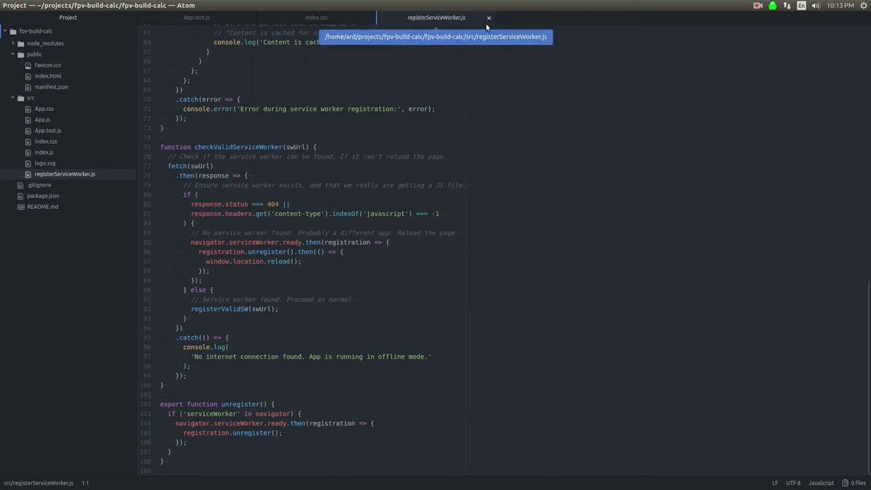
pyautogui.moveTo(478, 15)
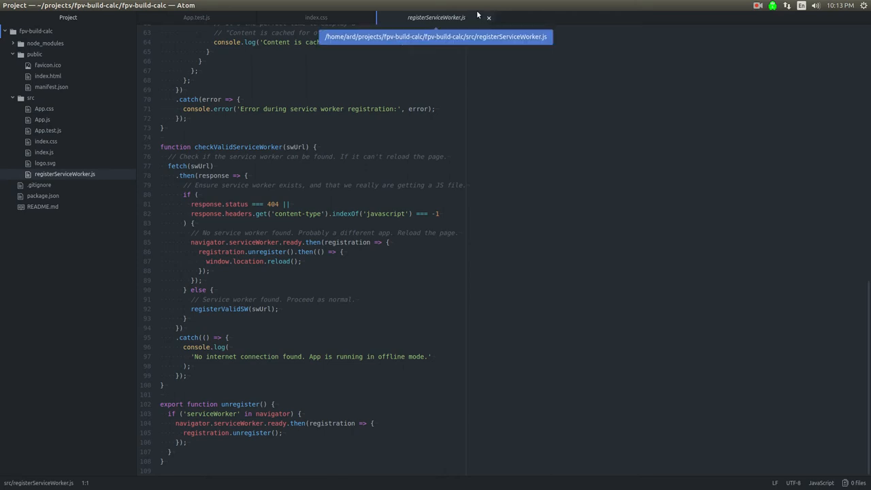
pyautogui.click(46, 140)
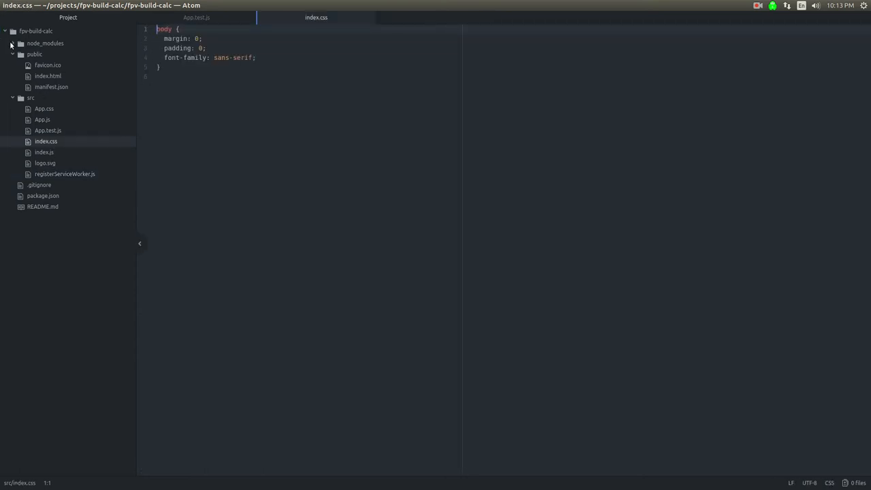
# - Search Google for 'material ui' and land on the official Material-UI site
pyautogui.click(41, 119)
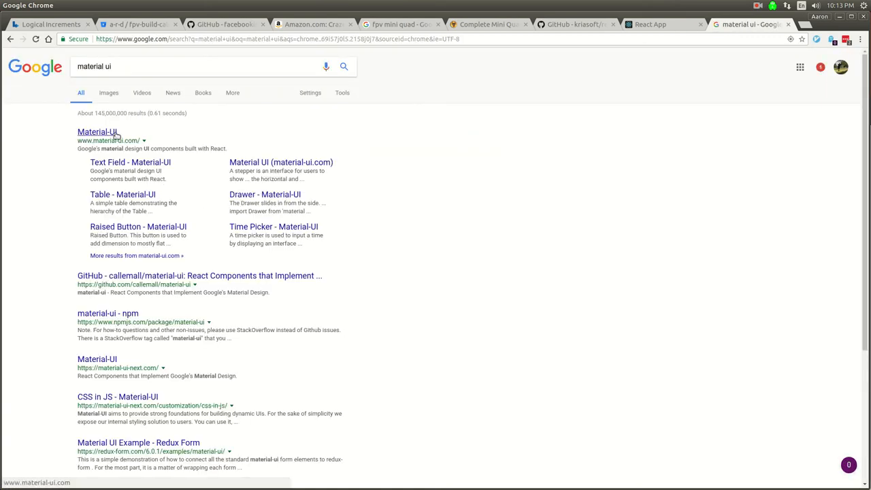
pyautogui.click(98, 130)
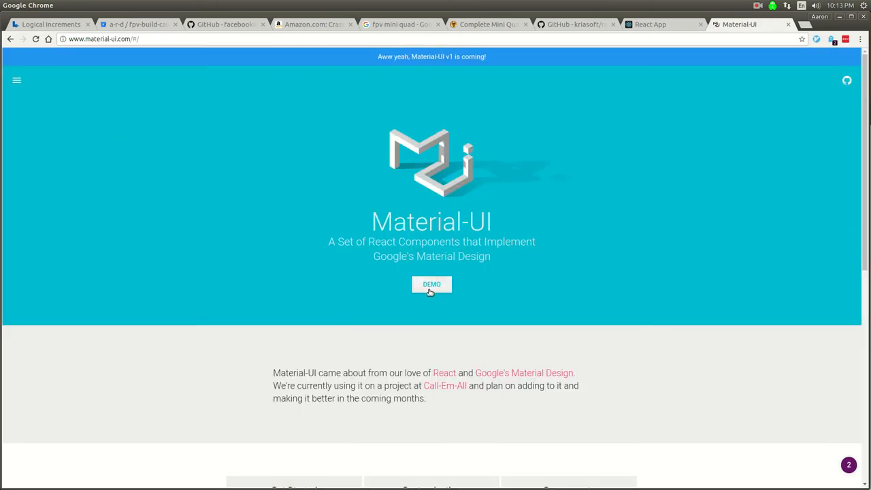
pyautogui.moveTo(443, 373)
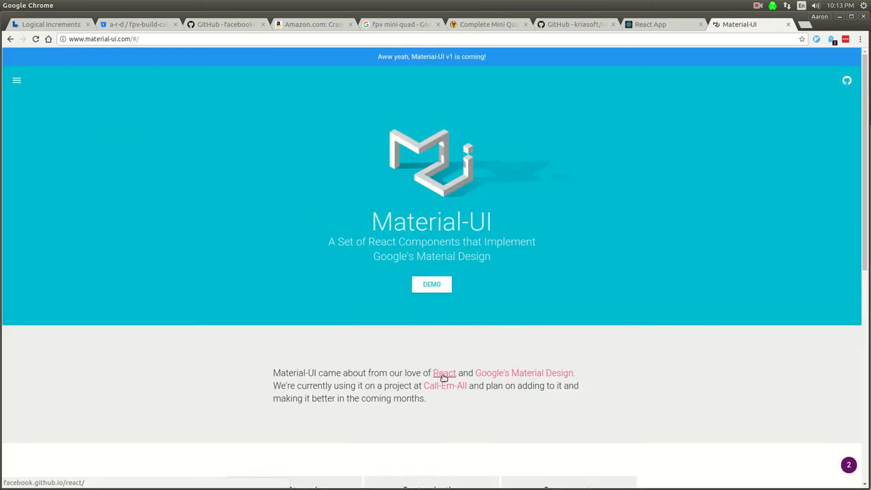
pyautogui.scroll(-3)
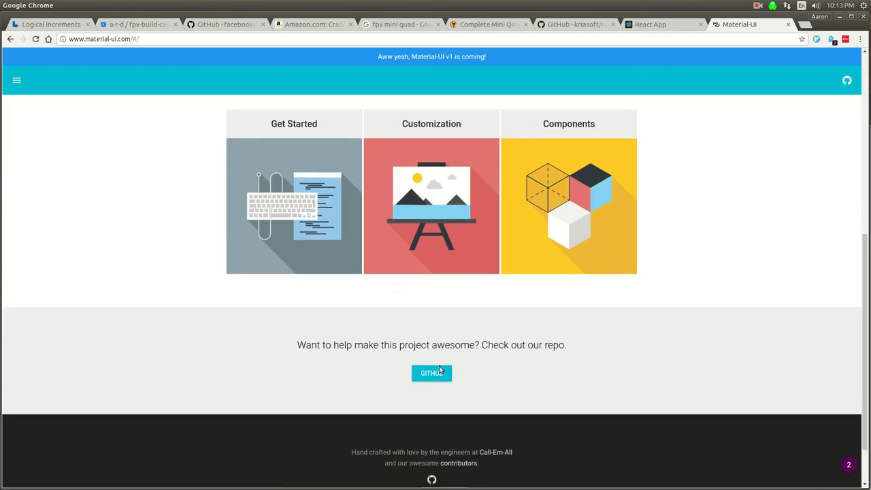
pyautogui.scroll(3)
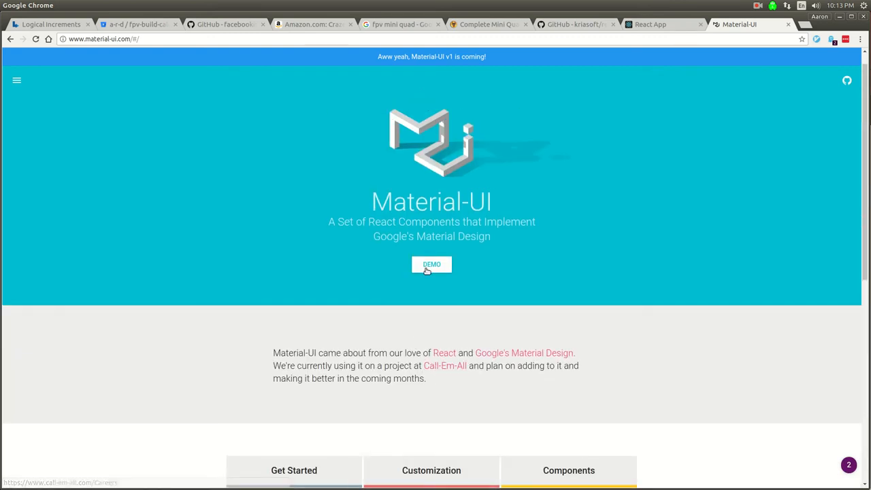
# - Follow Get Started > Installation to the npm package page and on to the material-ui GitHub repo
pyautogui.click(16, 81)
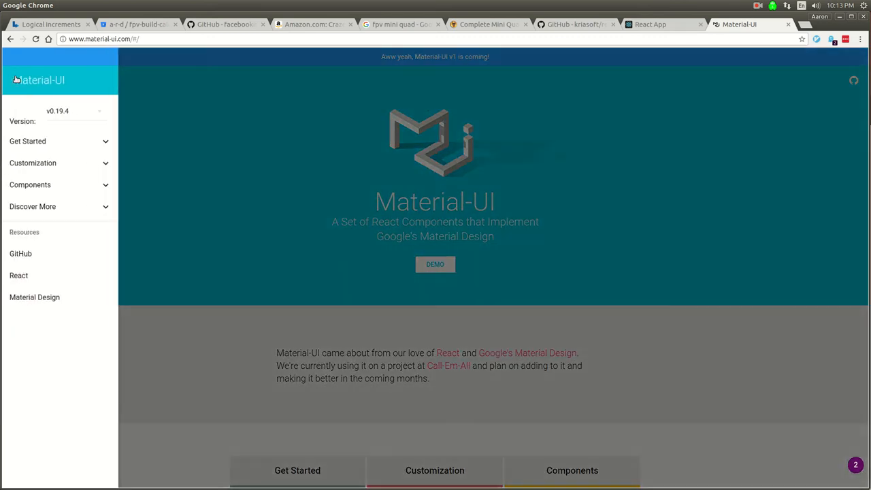
pyautogui.click(27, 140)
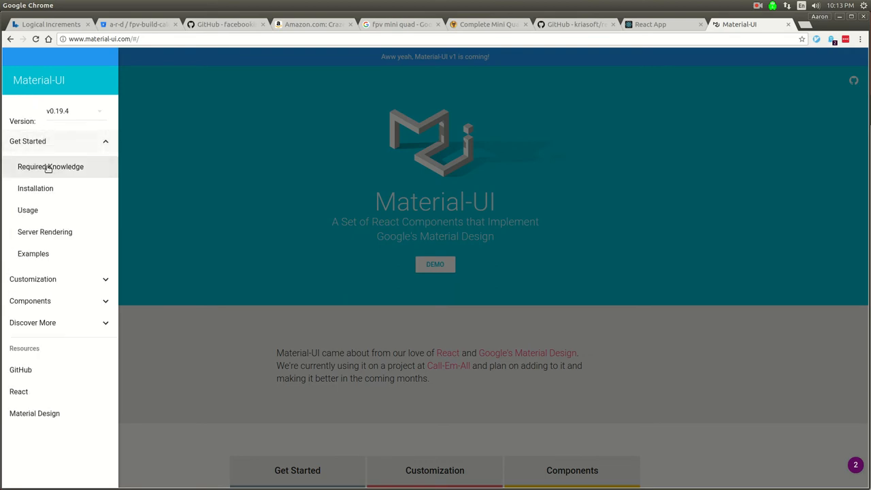
pyautogui.click(36, 188)
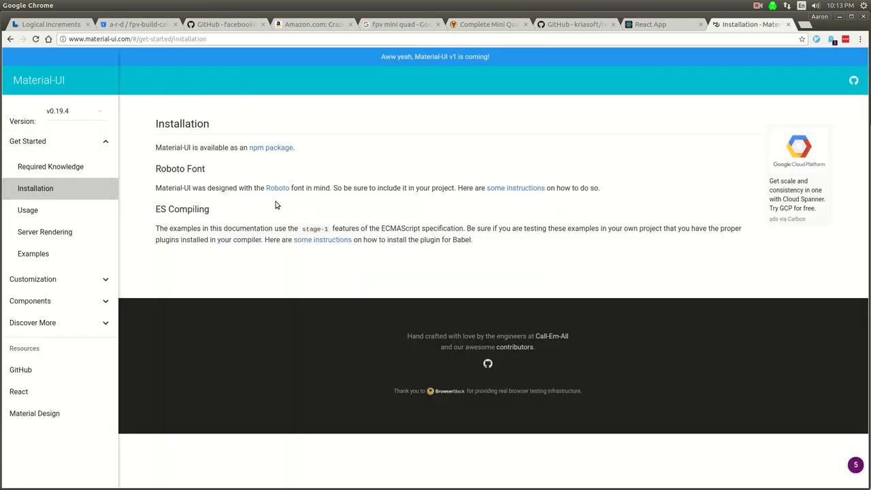
pyautogui.click(271, 147)
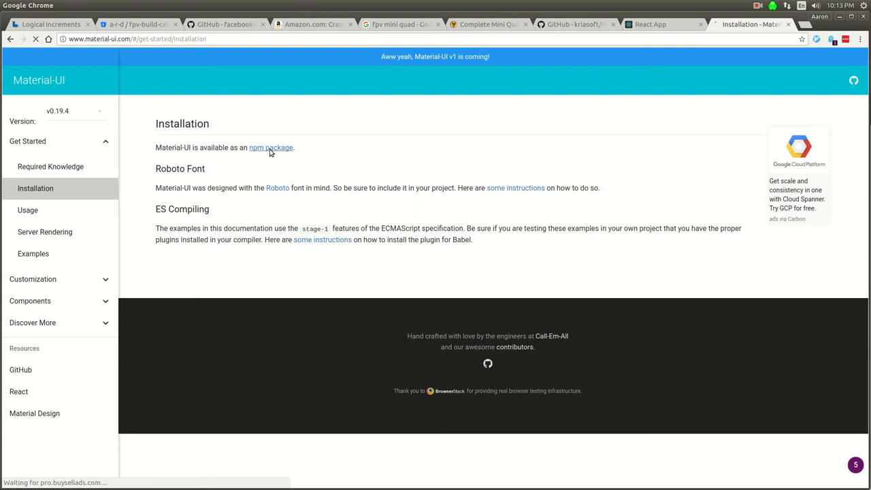
pyautogui.click(271, 147)
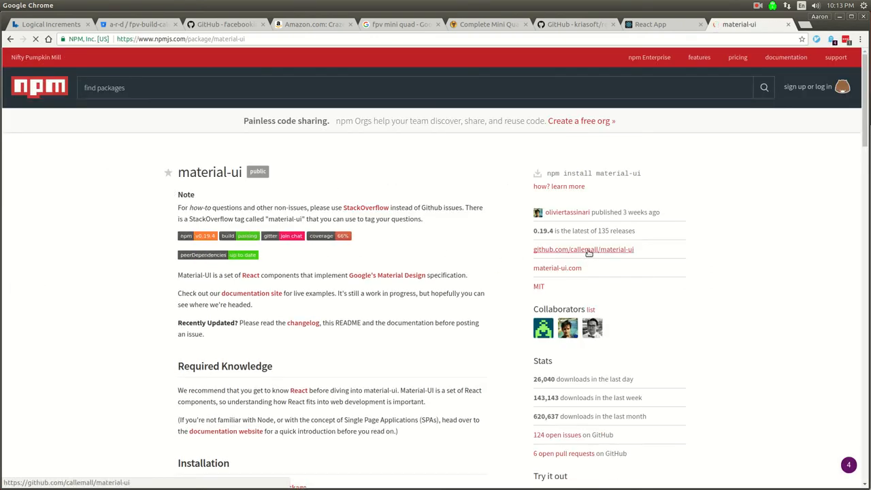
pyautogui.click(583, 249)
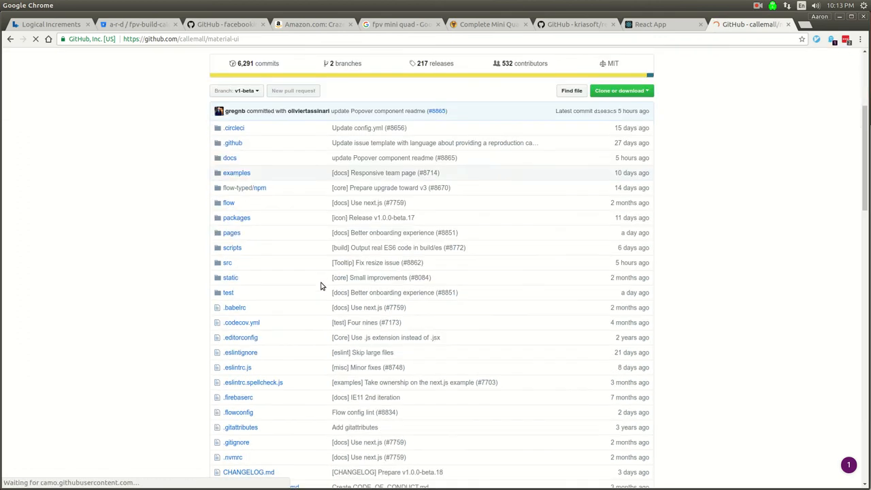
pyautogui.scroll(-3)
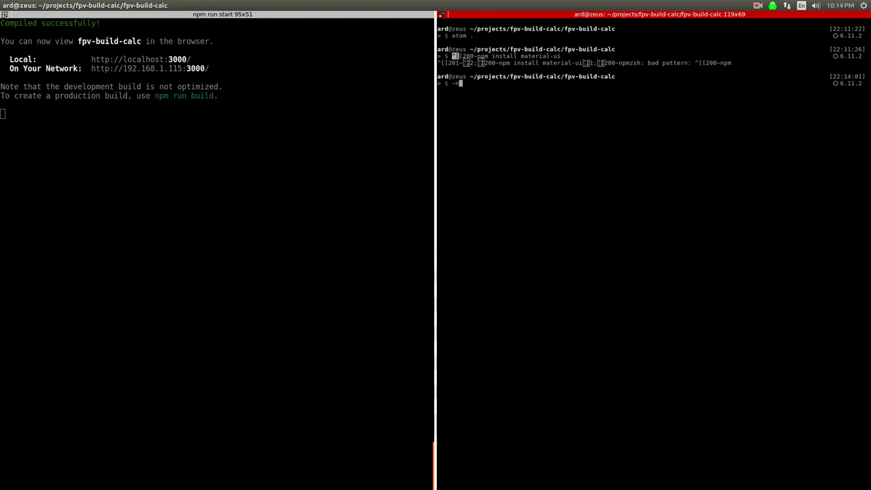
# - Run 'npm install material-ui --save' in the project's terminal pane
pyautogui.press('BackSpace')
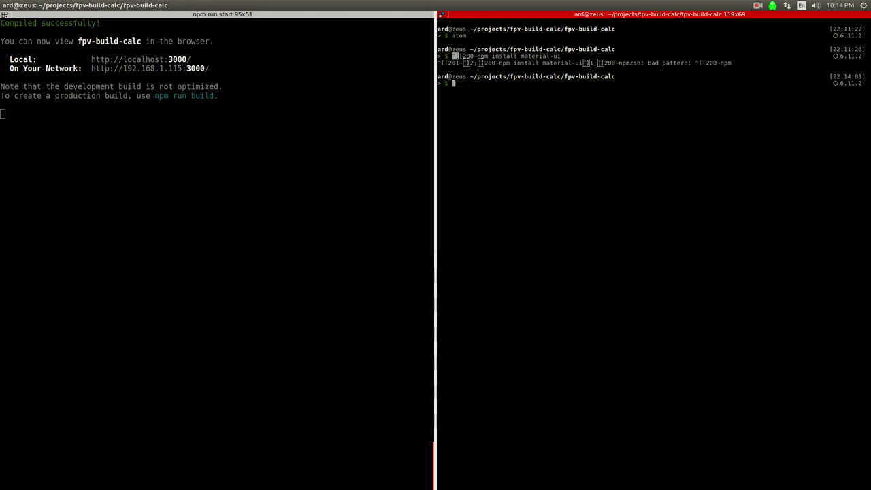
pyautogui.write('npm install m')
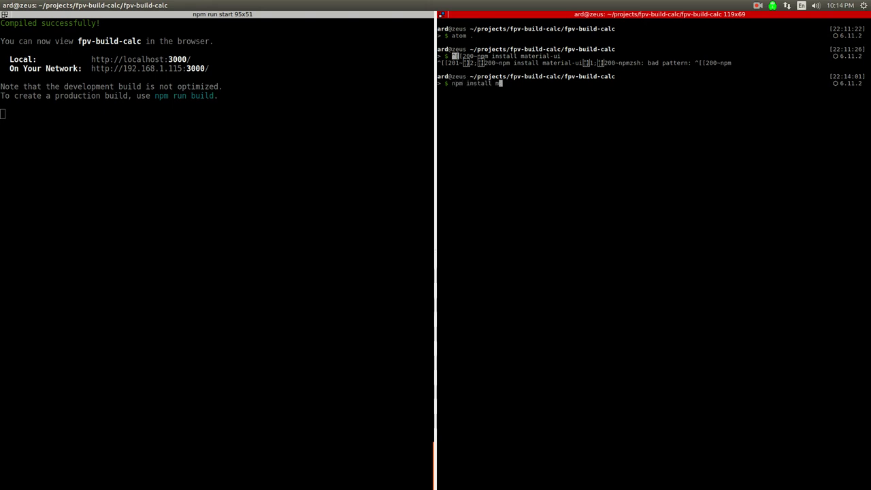
pyautogui.write('aterial-')
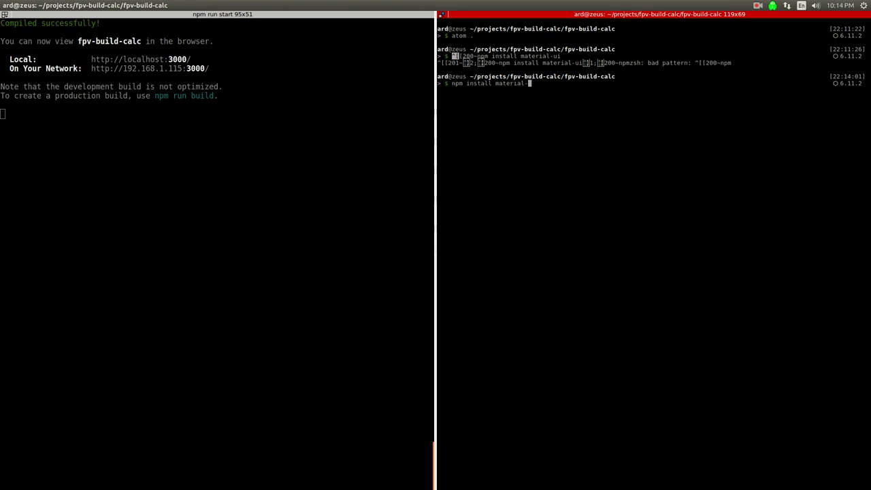
pyautogui.write('--save')
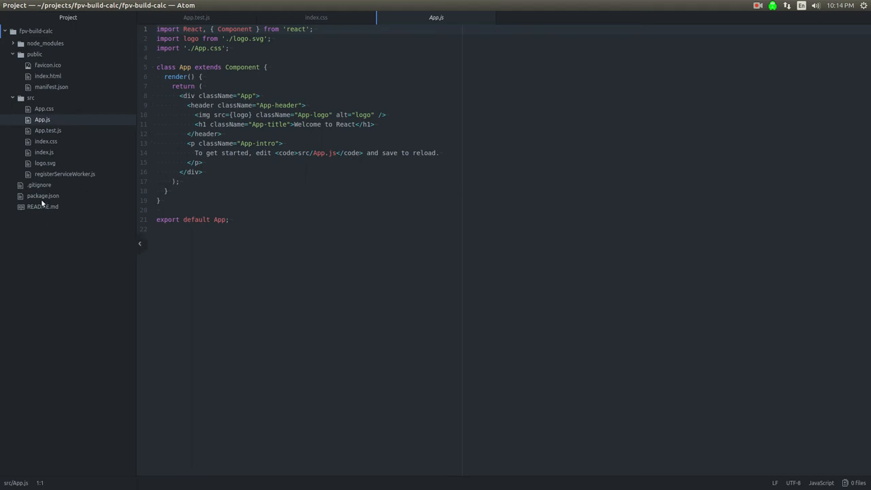
# - Open App.js from the src folder in Atom's project tree
pyautogui.click(42, 196)
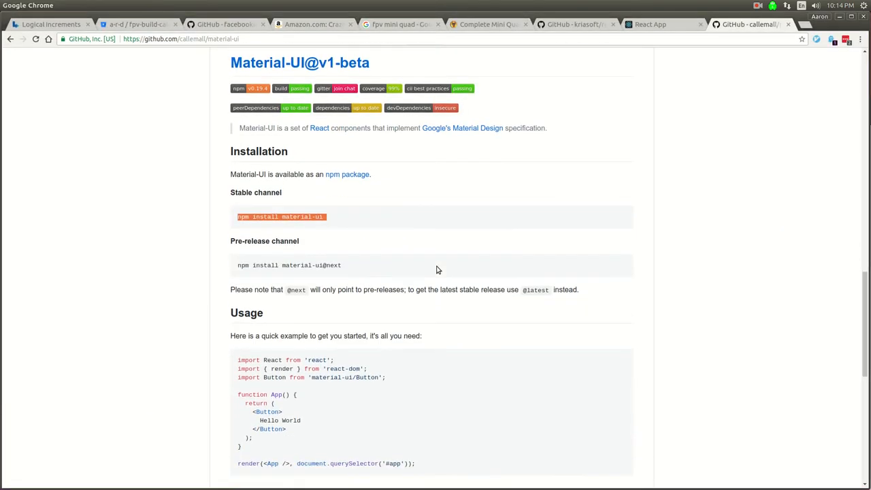
# - Scroll the GitHub README down to its Installation and Usage sections
pyautogui.scroll(-3)
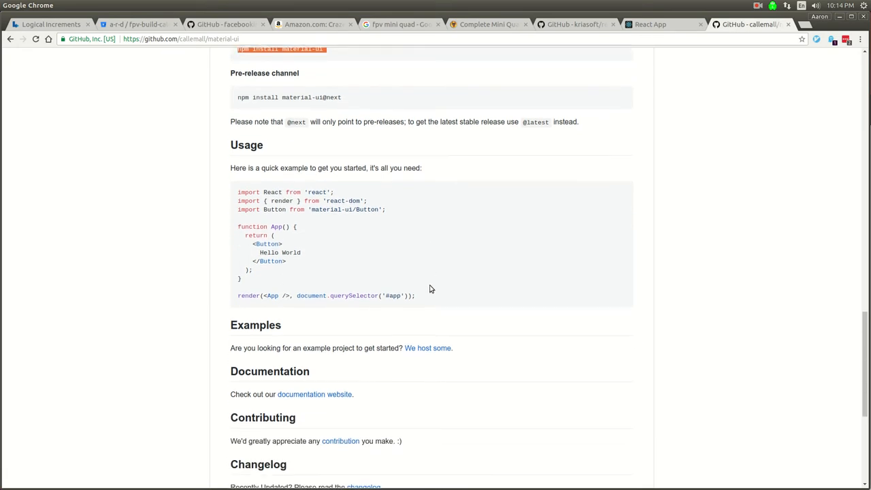
pyautogui.scroll(-3)
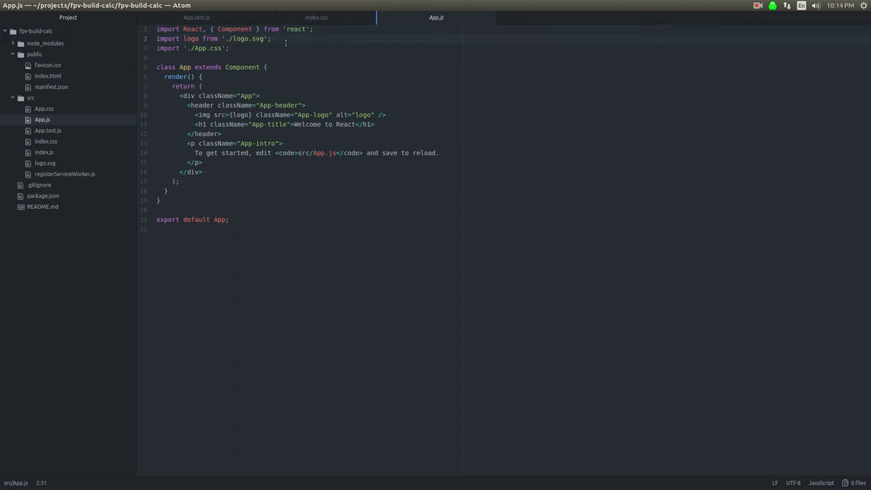
# - Add import Button from 'material-ui/Button'; and begin a Button tag inside the intro paragraph
pyautogui.write("import Button from 'material-ui/Button';")
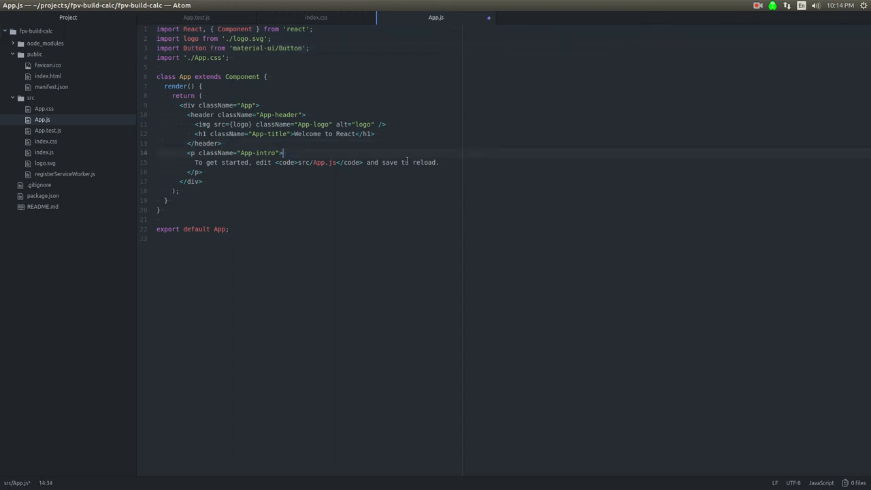
pyautogui.press('enter')
pyautogui.write('<Button>')
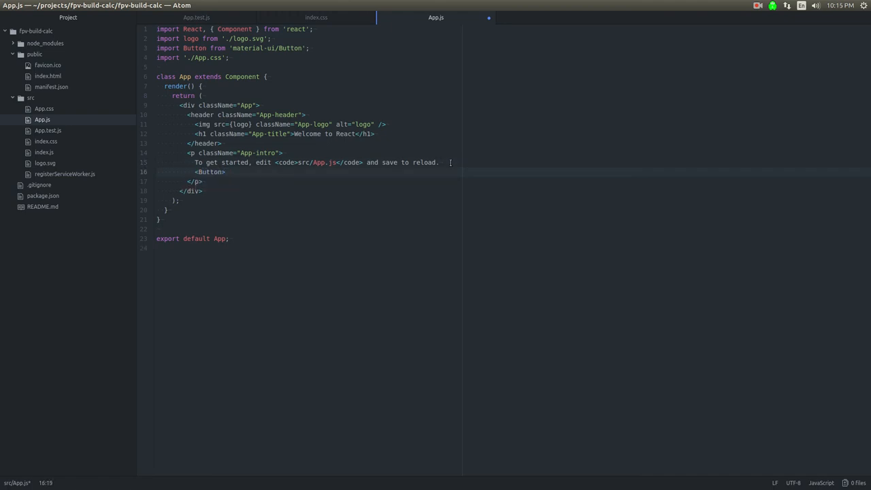
pyautogui.write('rais')
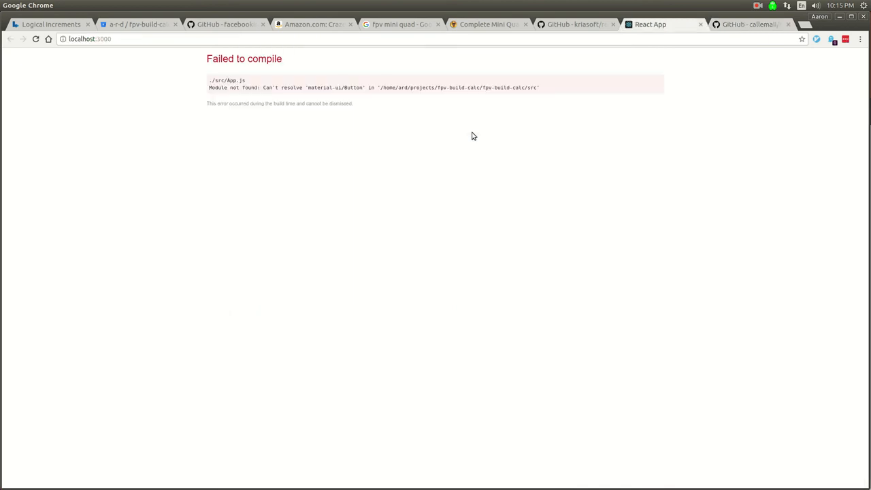
pyautogui.moveTo(449, 143)
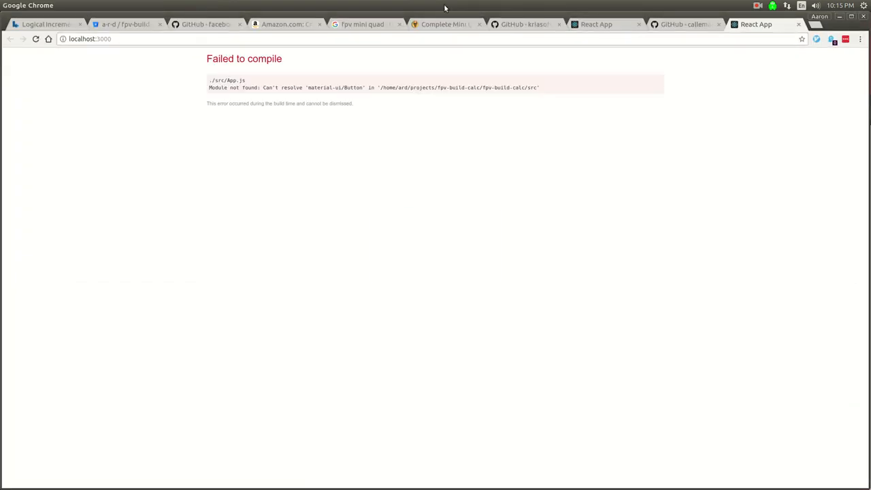
# - Return to the material-ui README tab and scroll up to its Button import example
pyautogui.click(524, 24)
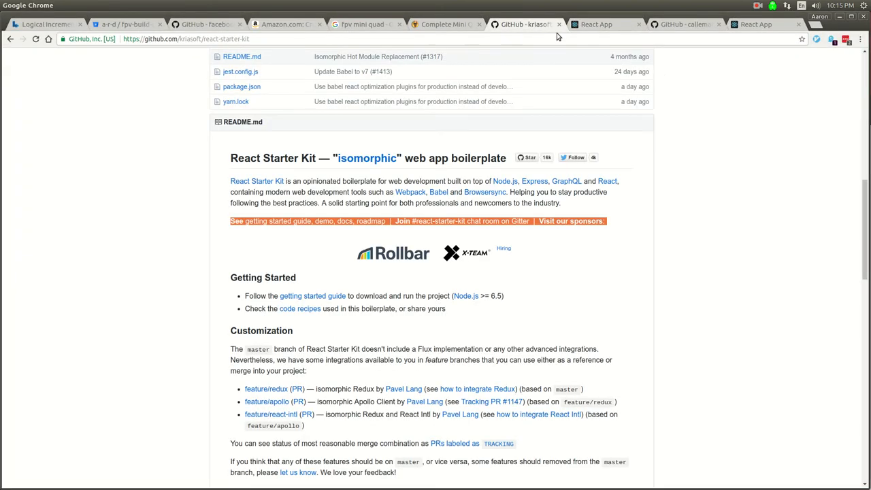
pyautogui.click(681, 24)
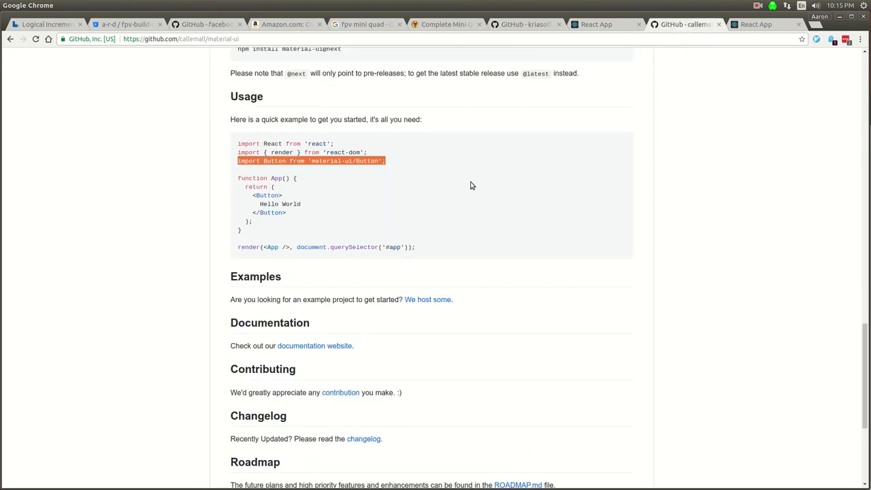
pyautogui.scroll(3)
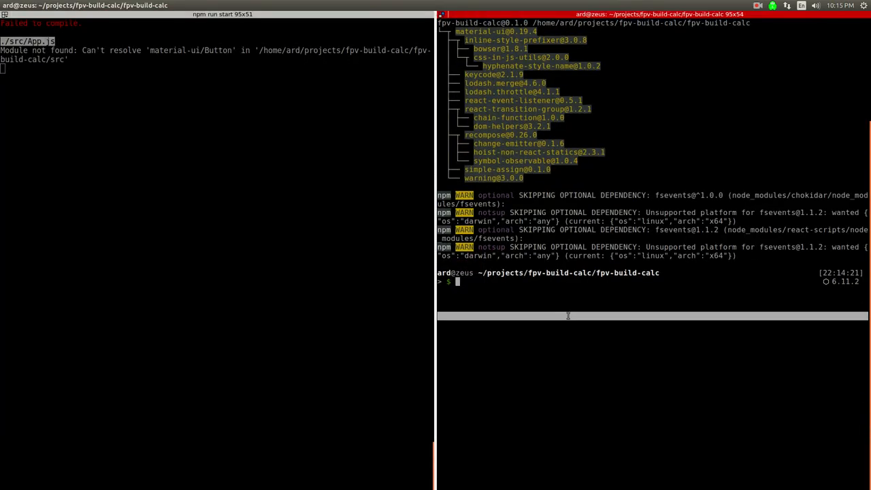
# - List node_modules, then the contents of node_modules/material-ui, in the terminal
pyautogui.write('l')
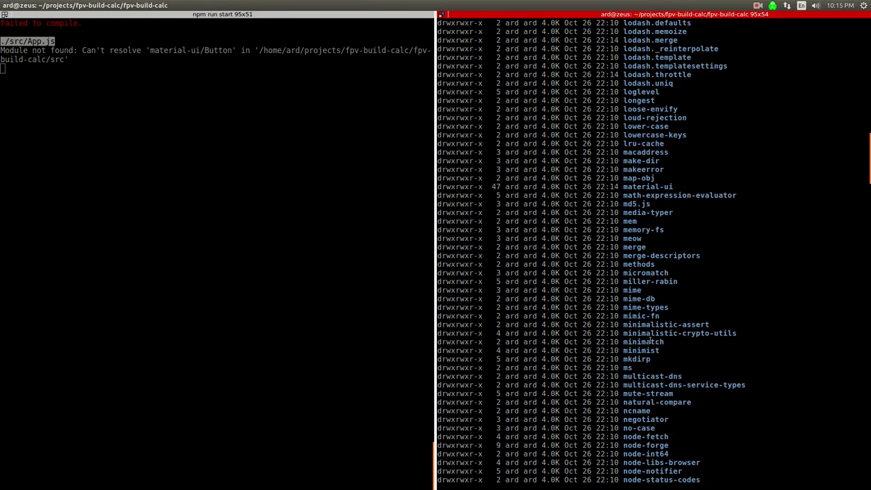
pyautogui.scroll(-3)
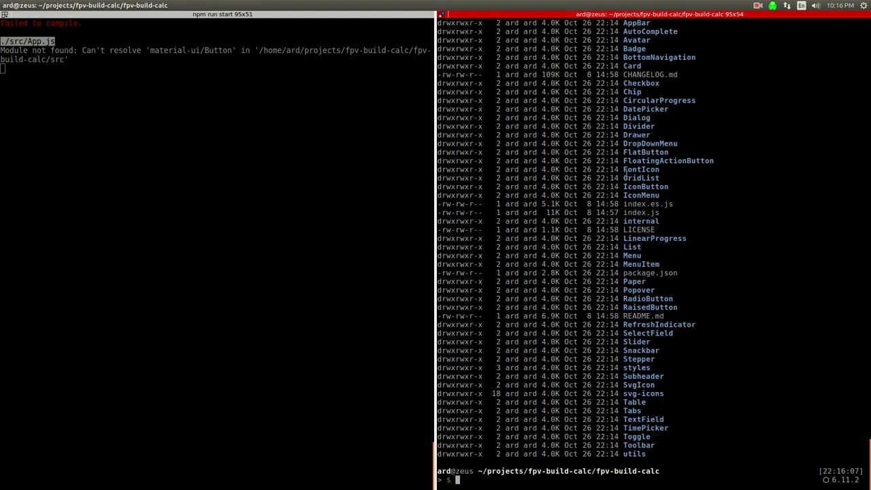
pyautogui.write('l node_modules/material-ui')
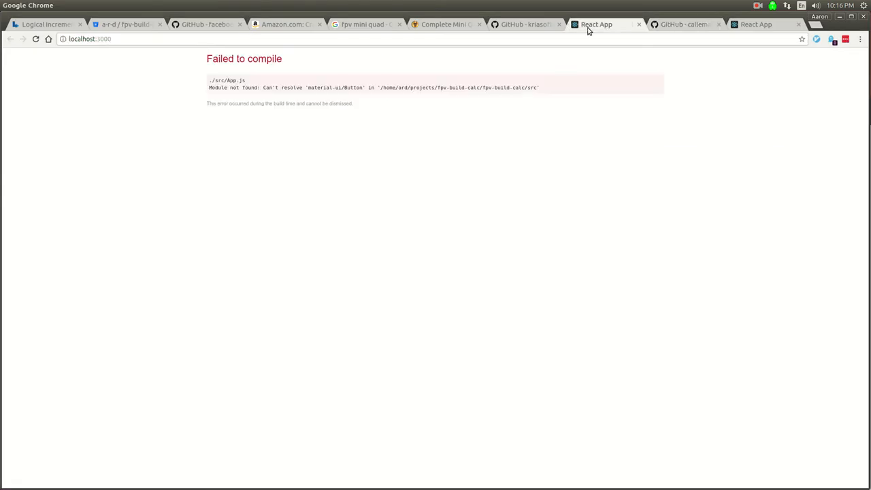
# - Browse the material-ui master README down to the MuiThemeProvider and RaisedButton usage example
pyautogui.click(683, 25)
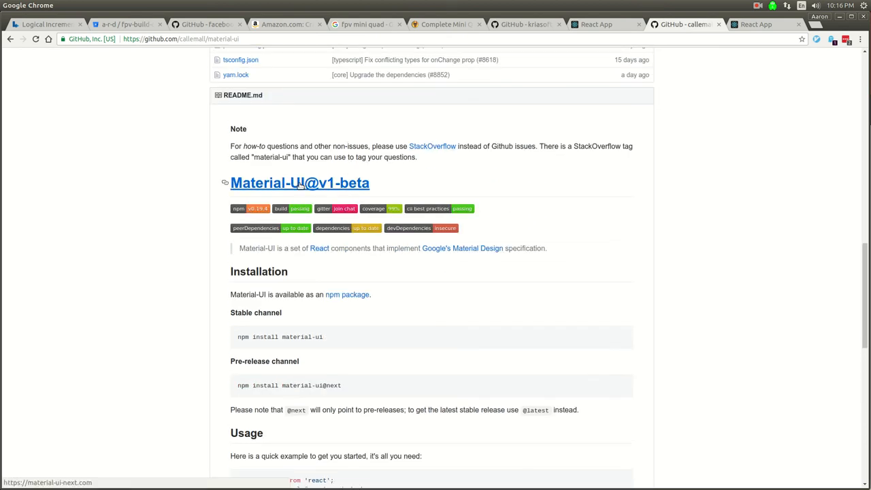
pyautogui.scroll(-3)
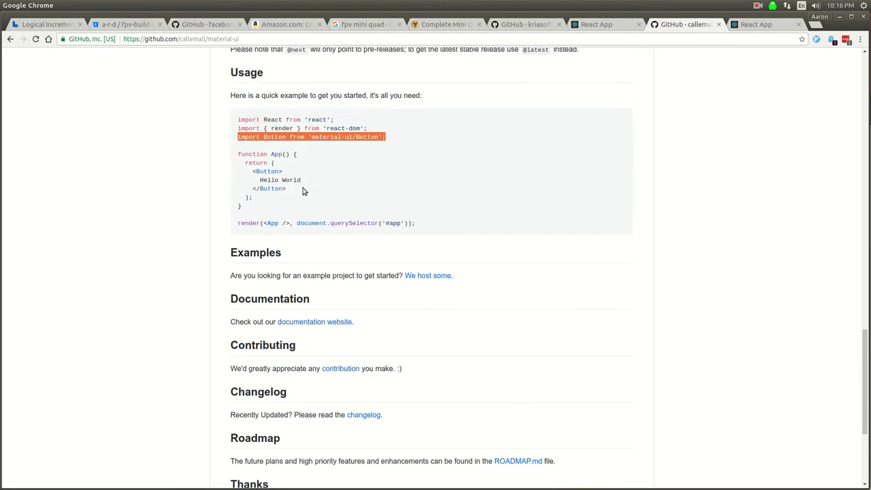
pyautogui.scroll(3)
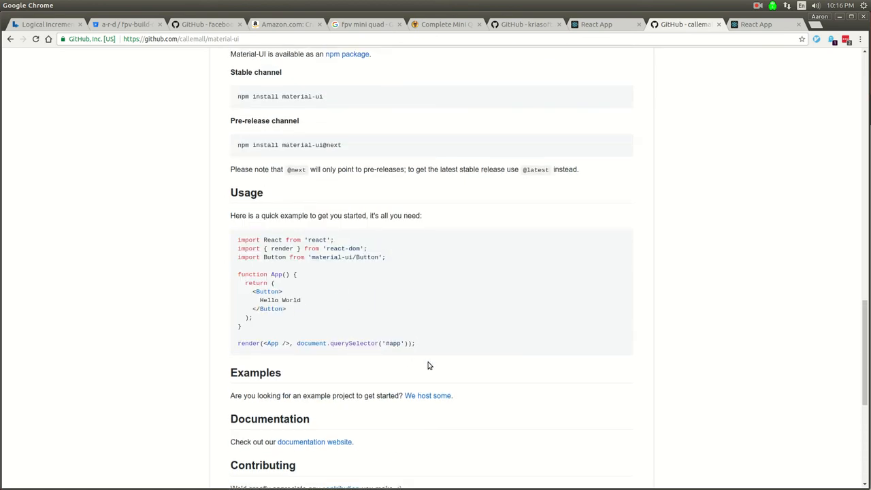
pyautogui.scroll(3)
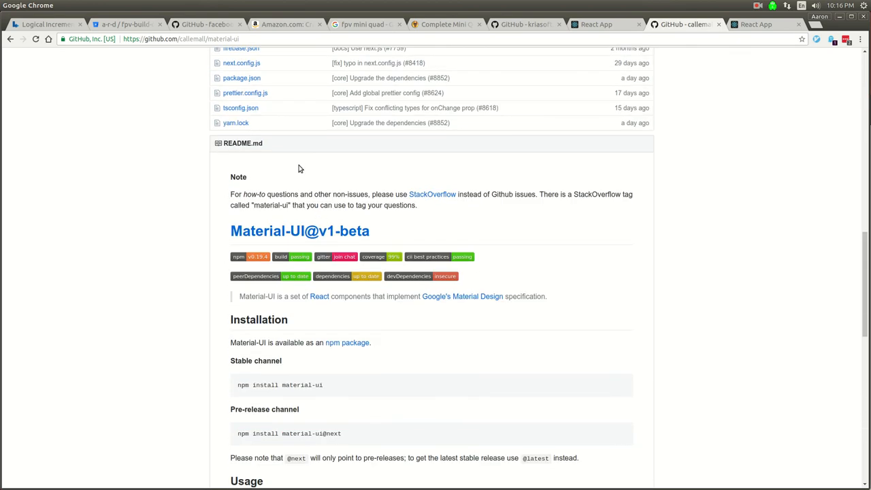
pyautogui.scroll(-3)
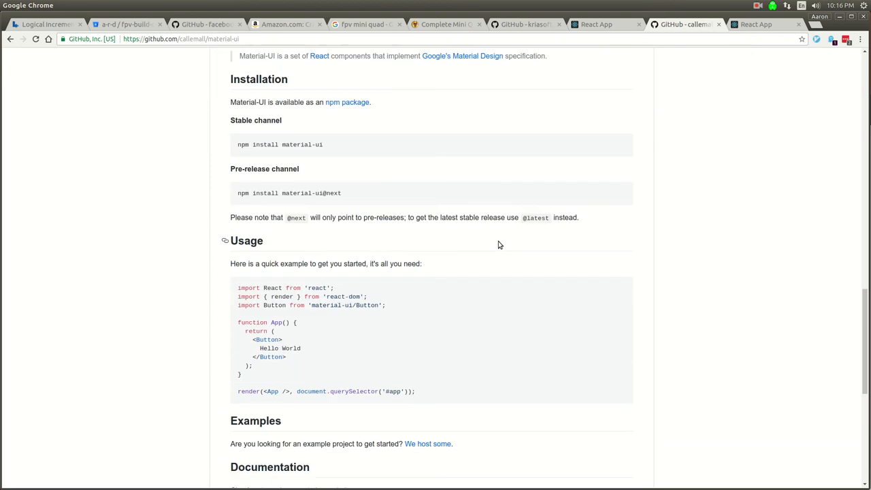
pyautogui.scroll(-3)
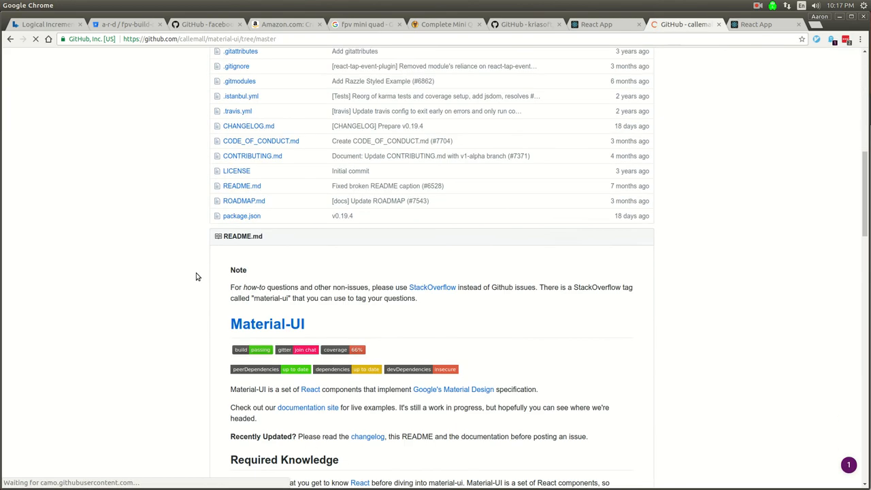
pyautogui.scroll(-3)
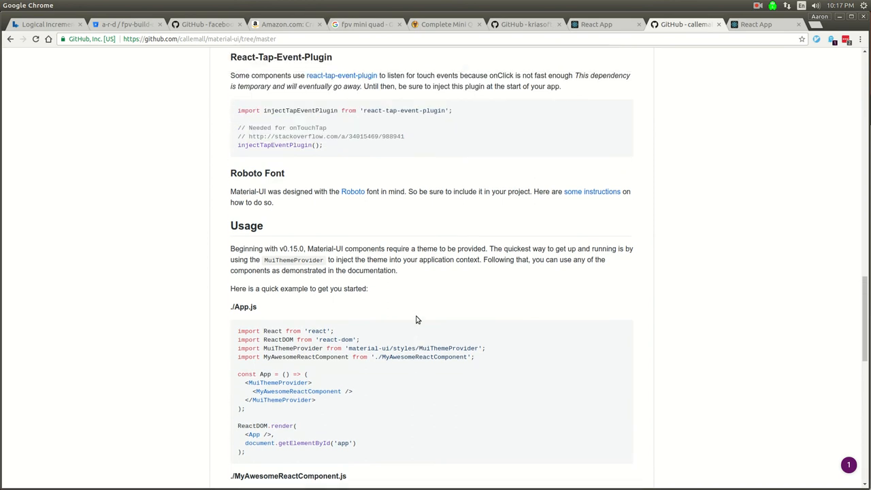
pyautogui.scroll(-3)
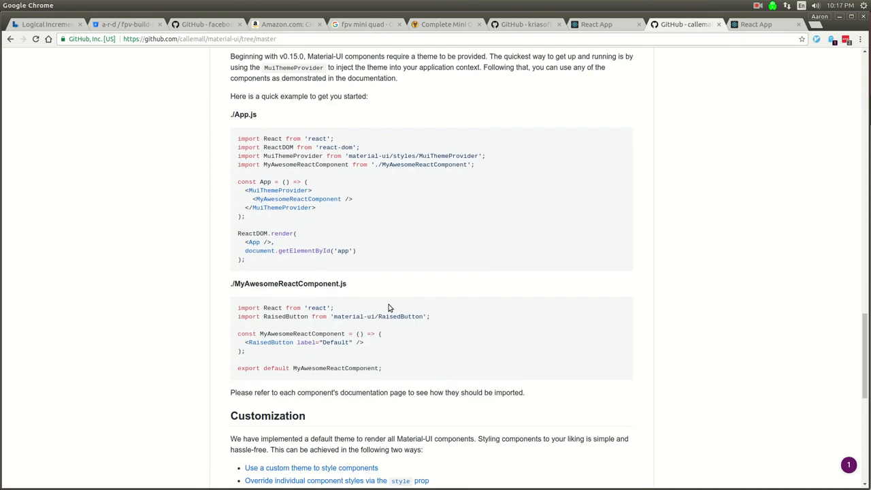
# - Select RaisedButton in the example import line and switch back to editing App.js
pyautogui.doubleClick(400, 316)
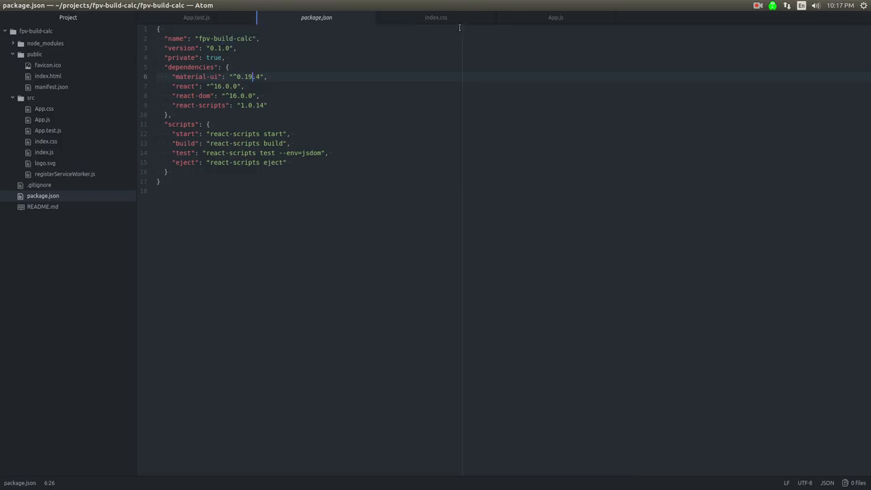
pyautogui.click(555, 16)
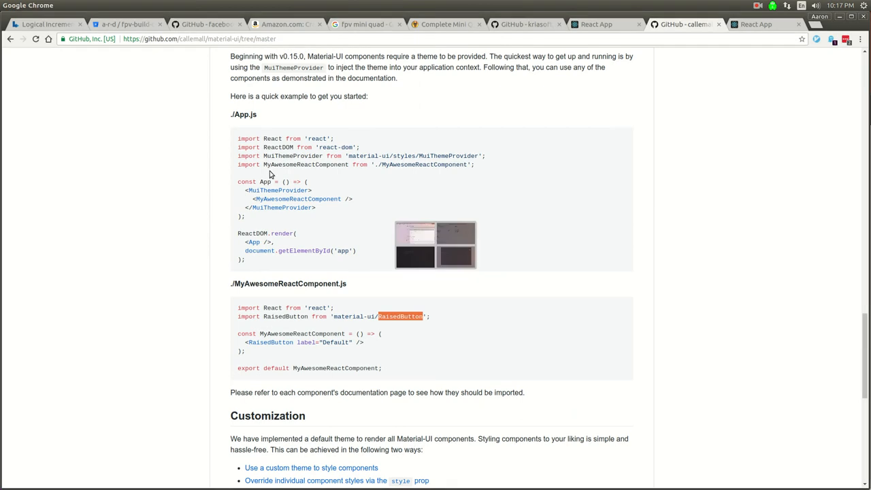
pyautogui.click(756, 24)
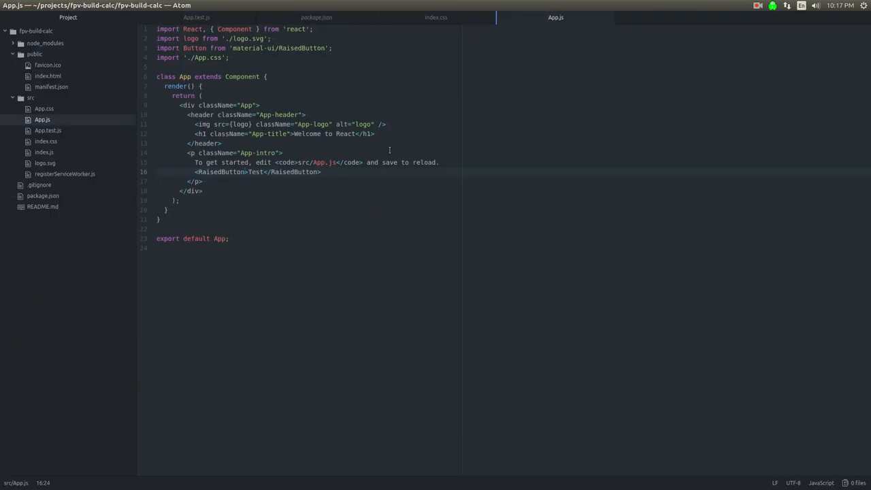
# - Replace Button with RaisedButton in the material-ui import line of App.js
pyautogui.write('RaisedButton')
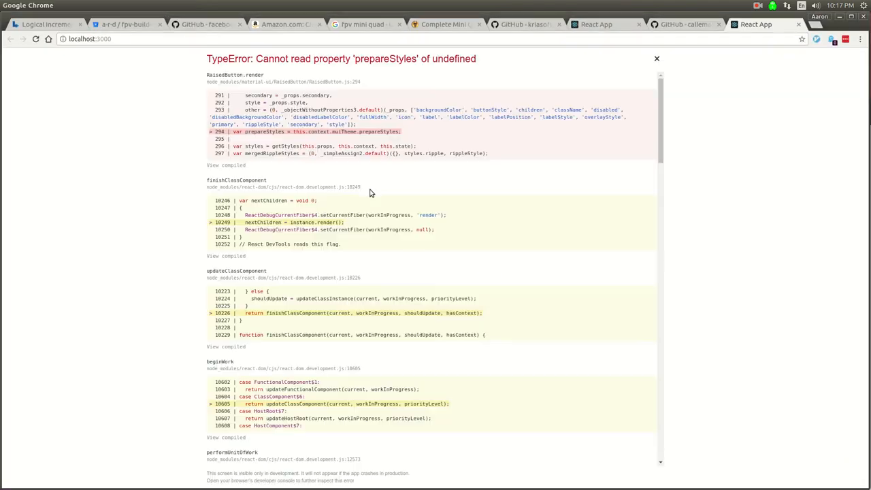
pyautogui.moveTo(455, 261)
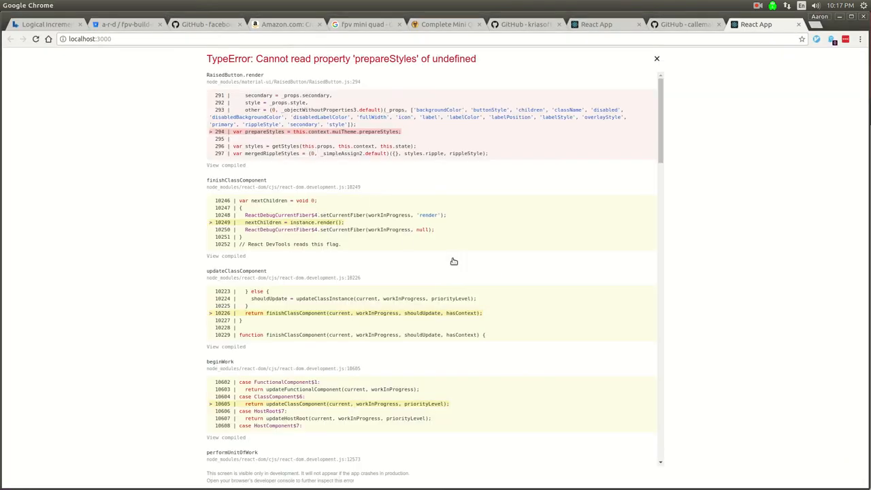
pyautogui.moveTo(679, 34)
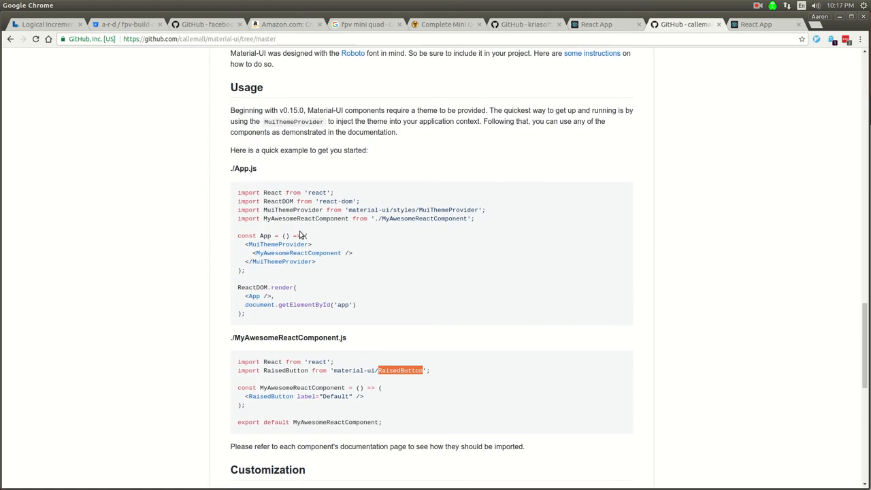
pyautogui.scroll(3)
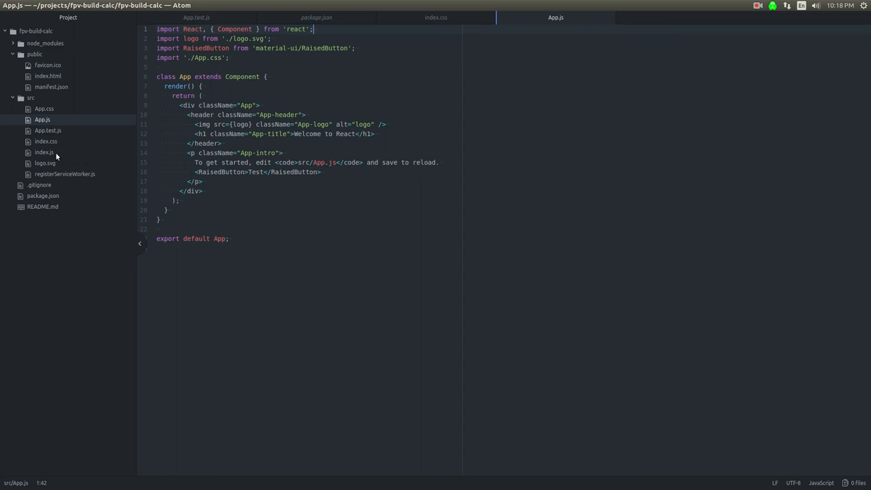
# - In index.js, import MuiThemeProvider from 'material-ui/styles/MuiThemeProvider'
pyautogui.click(44, 153)
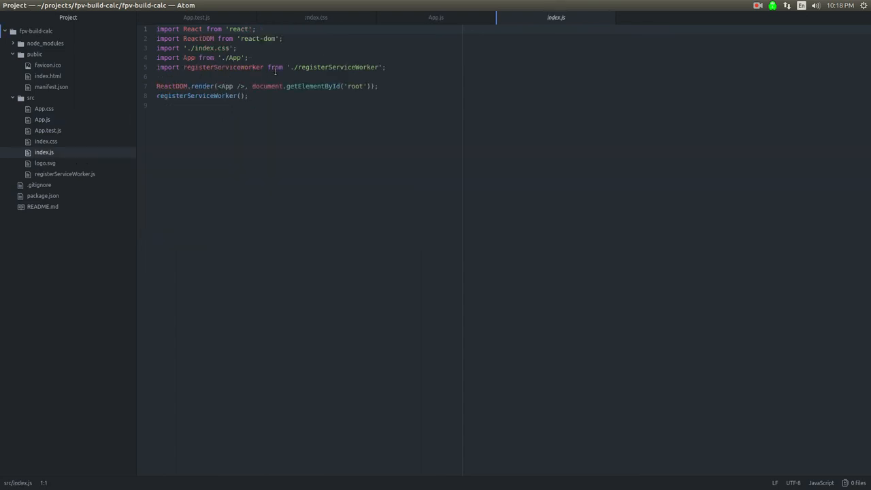
pyautogui.write("import MuiThemeProvider from 'material-ui/styles/MuiThemeProvider';")
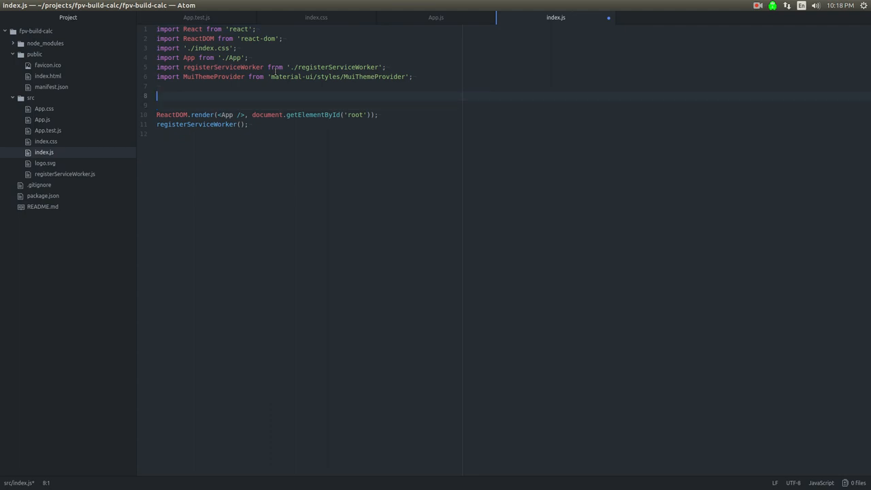
# - Define a Wrapper arrow component returning App wrapped in MuiThemeProvider
pyautogui.write('const W')
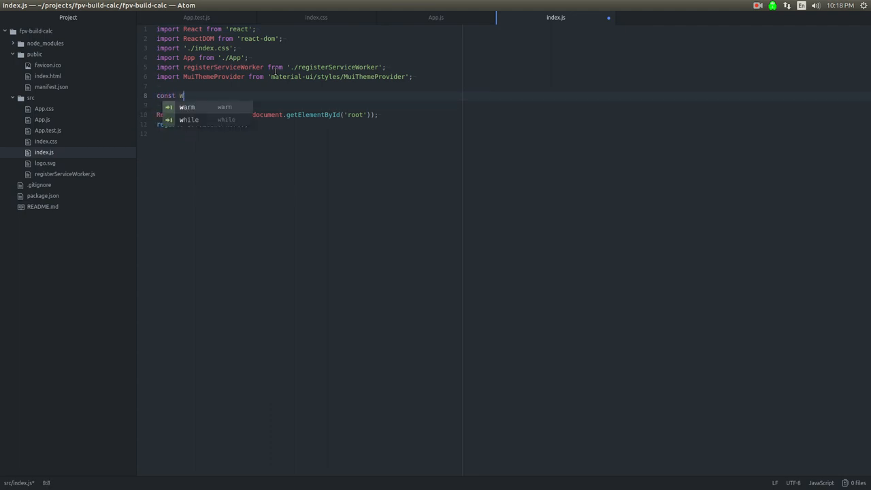
pyautogui.write('rapper = ()')
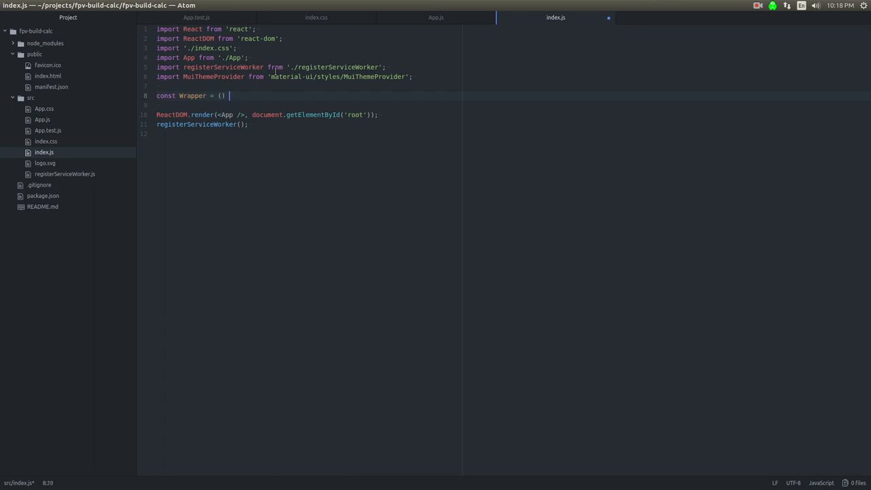
pyautogui.write('=> {')
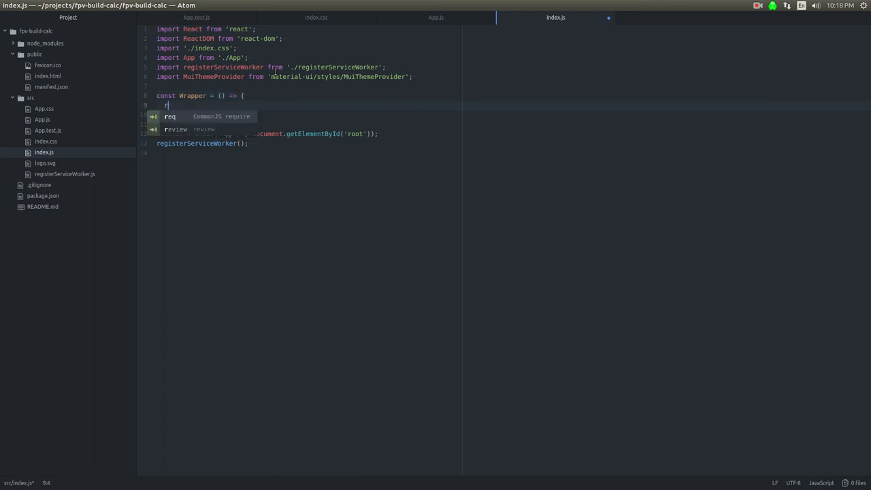
pyautogui.write('return ()')
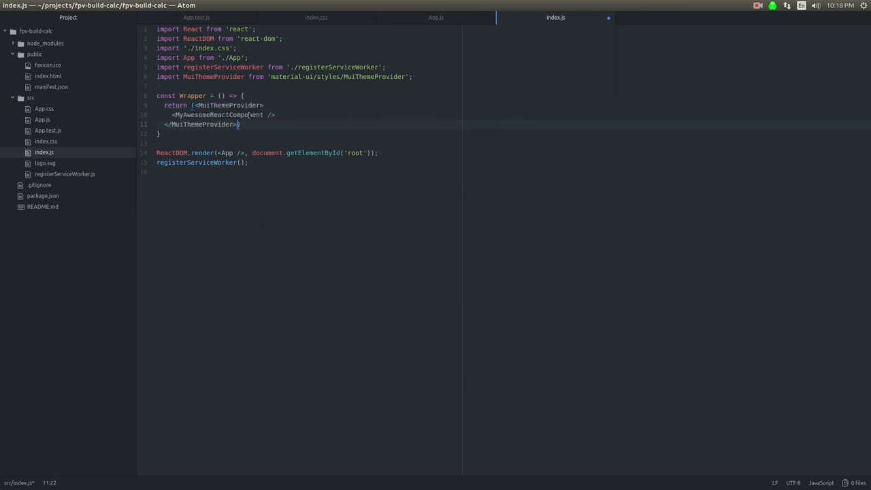
pyautogui.write('App')
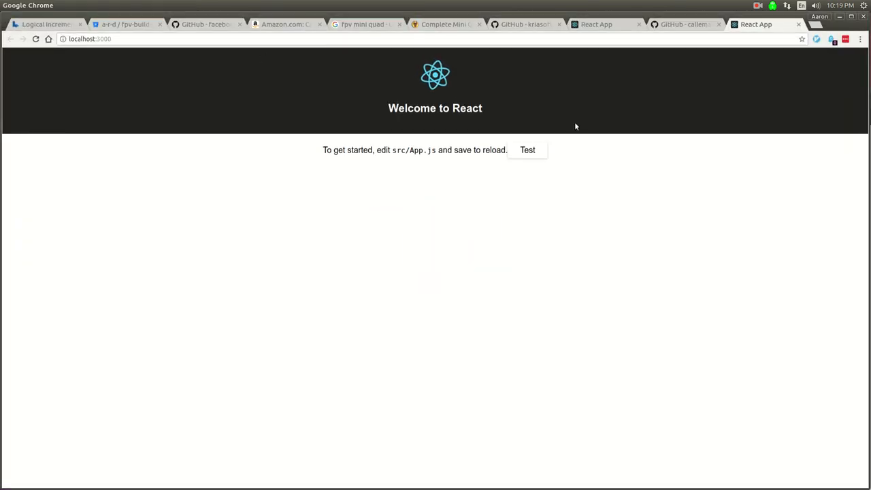
pyautogui.moveTo(442, 120)
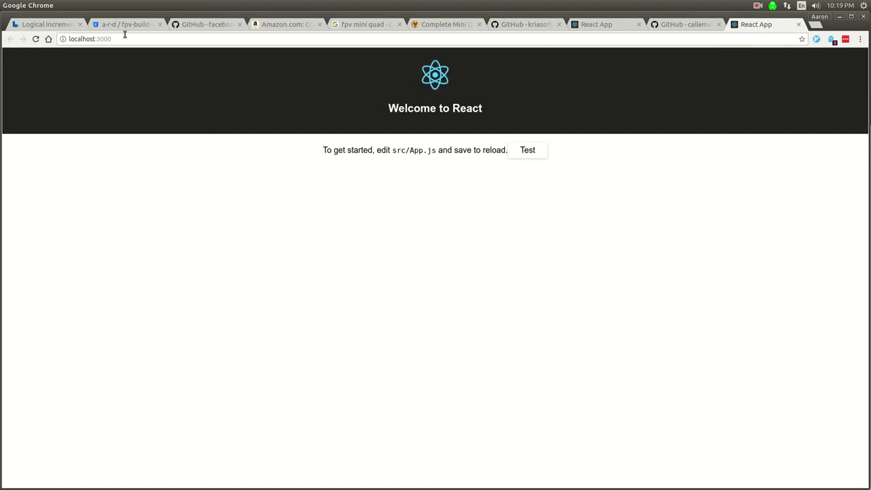
# - Switch Chrome to the Logical Increments PC parts guide tab and review the tier chart
pyautogui.click(44, 24)
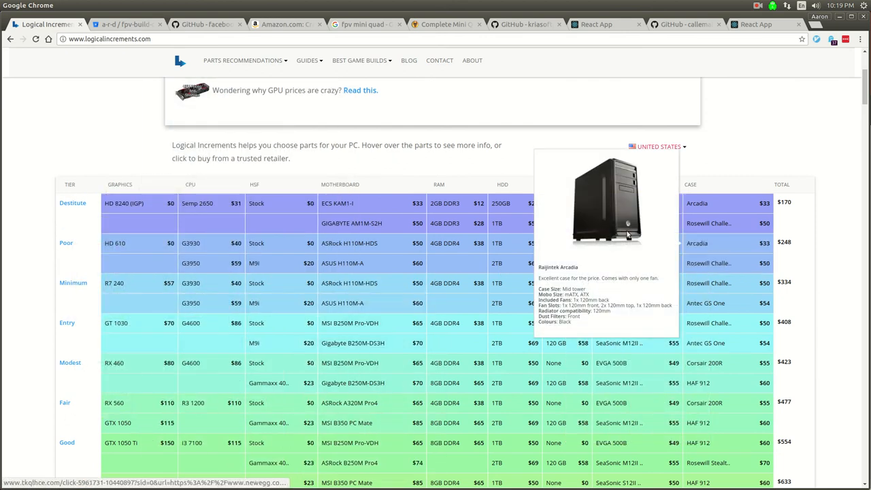
pyautogui.moveTo(306, 294)
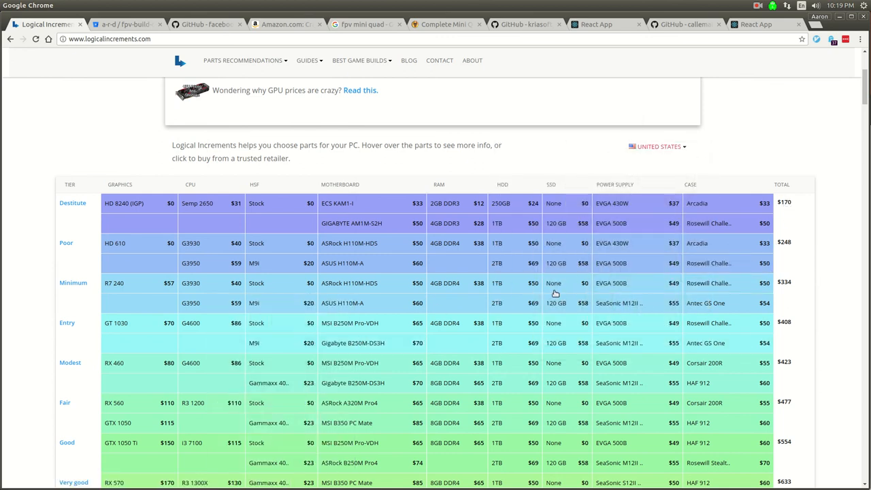
pyautogui.moveTo(351, 264)
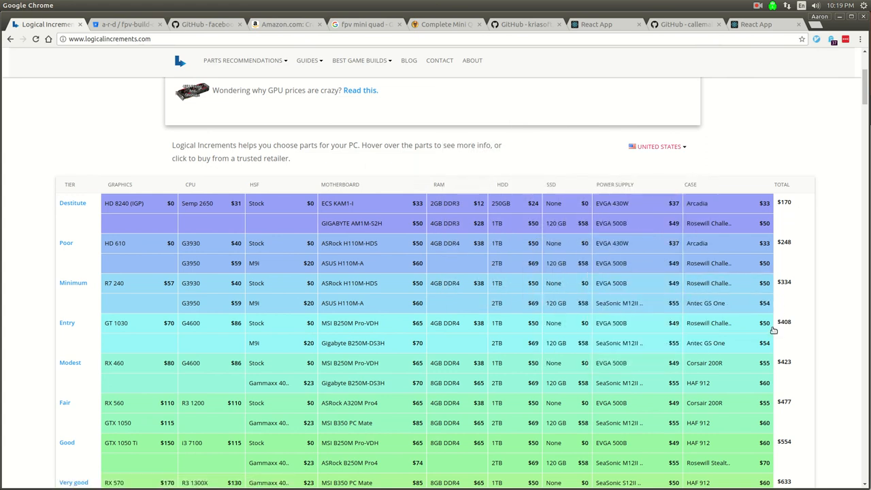
pyautogui.moveTo(587, 84)
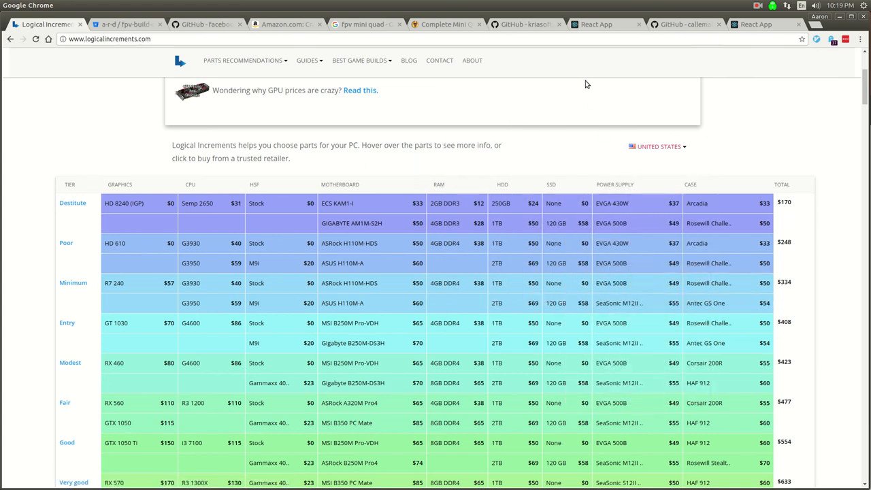